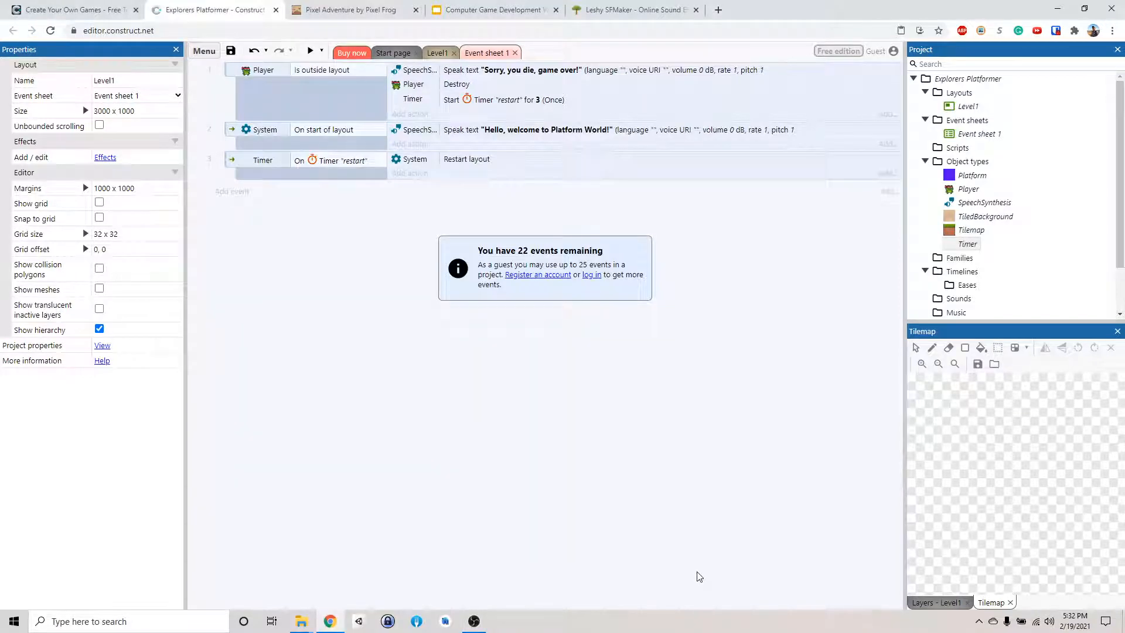
pyautogui.moveTo(555, 252)
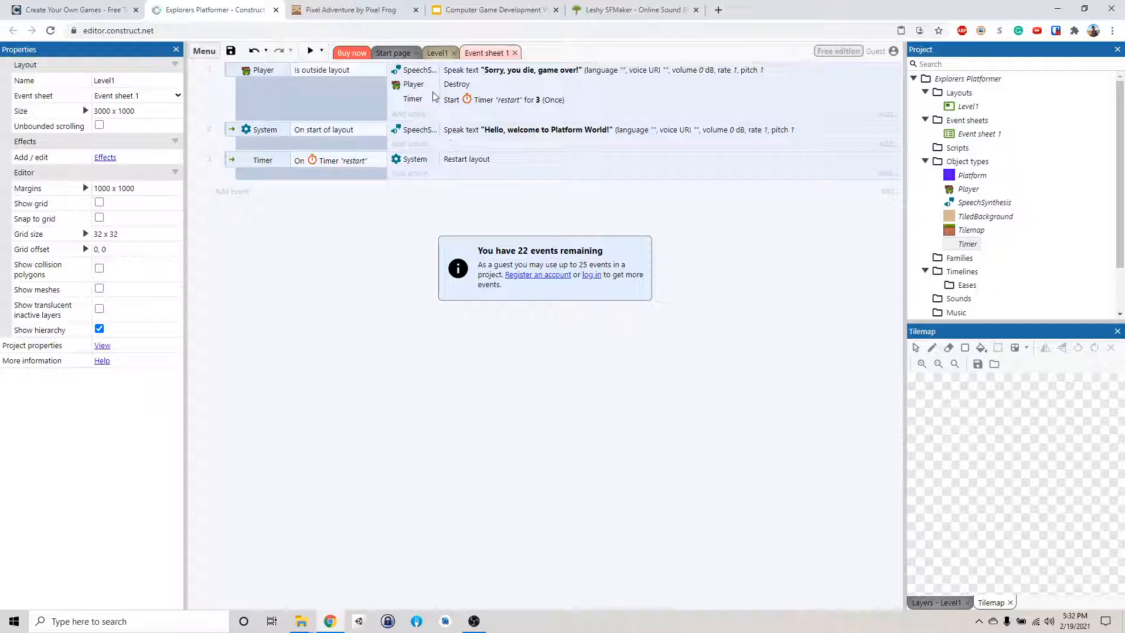
# Switch from the event sheet to the Level1 layout.
pyautogui.click(437, 52)
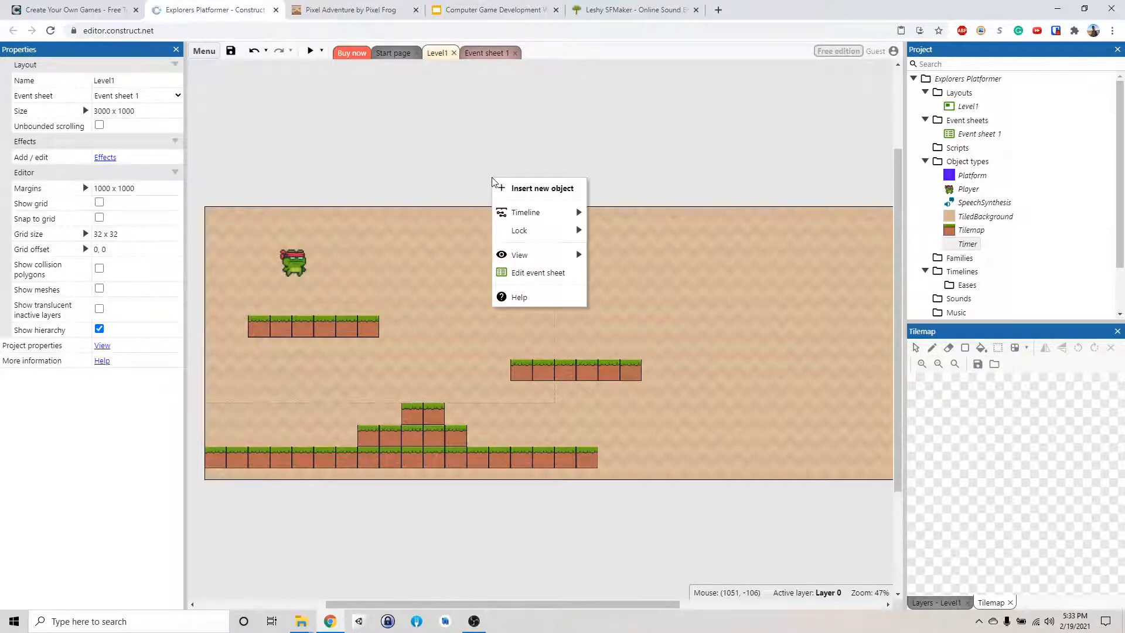
# Insert a new Sprite object type into Level1, opening its animation editor.
pyautogui.click(542, 187)
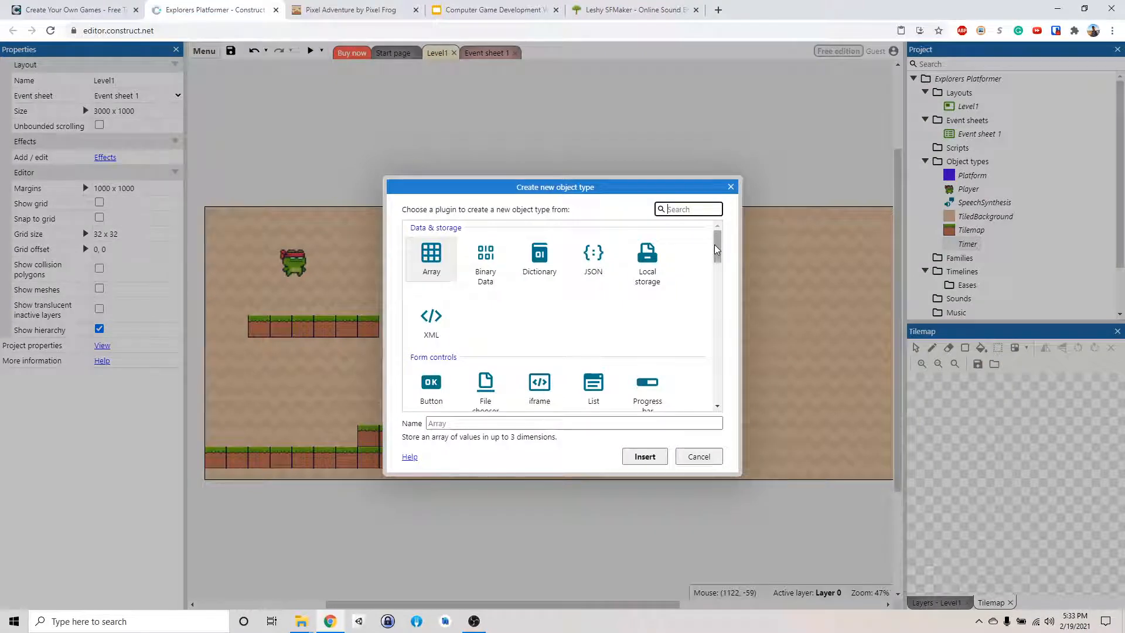
pyautogui.scroll(-3)
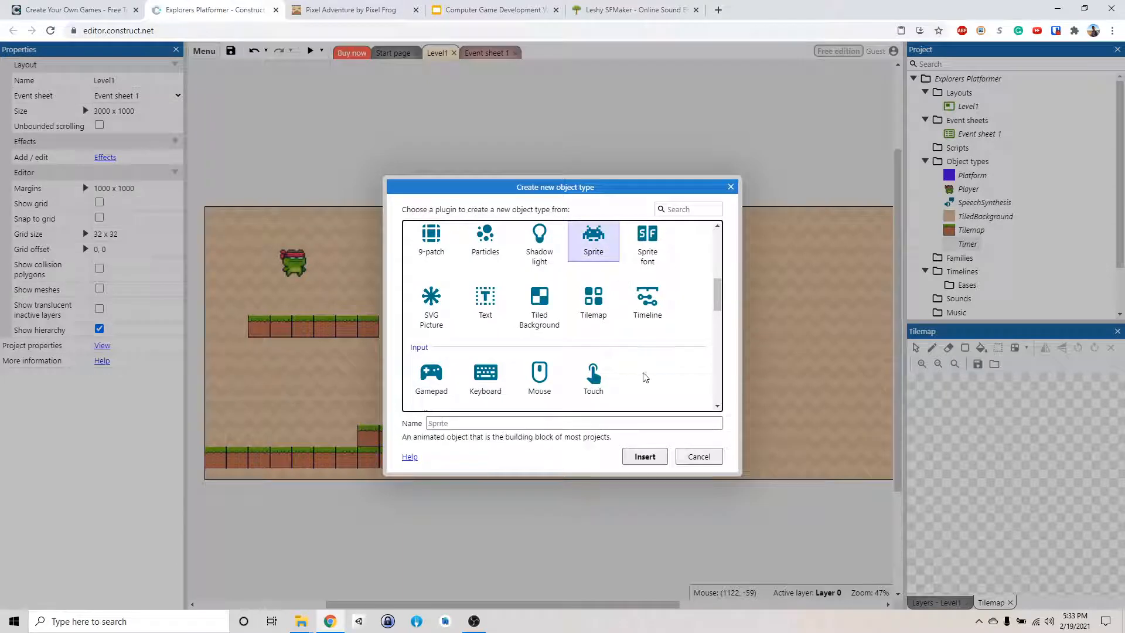
pyautogui.click(643, 456)
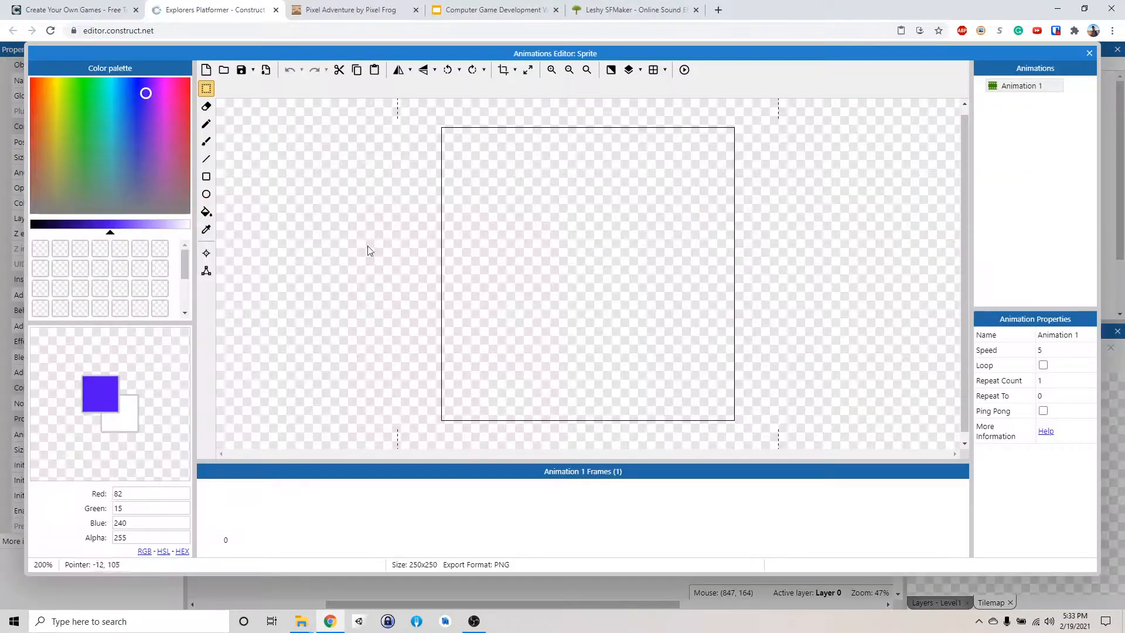
pyautogui.moveTo(79, 106)
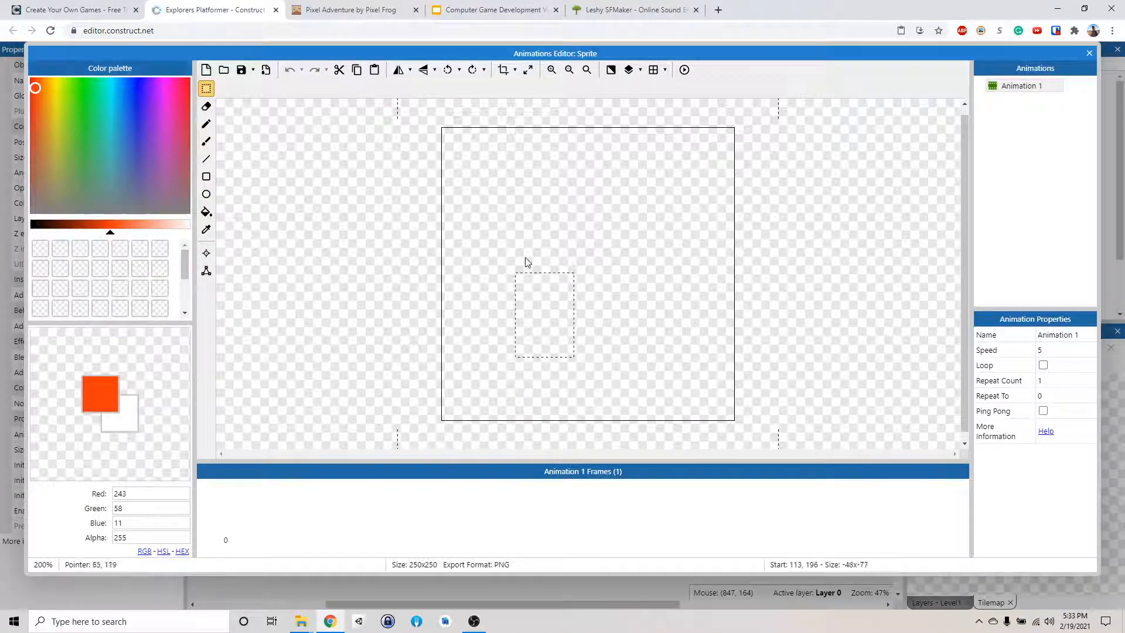
# Sketch an orange fruit shape with a stem on the sprite's first frame.
pyautogui.click(207, 123)
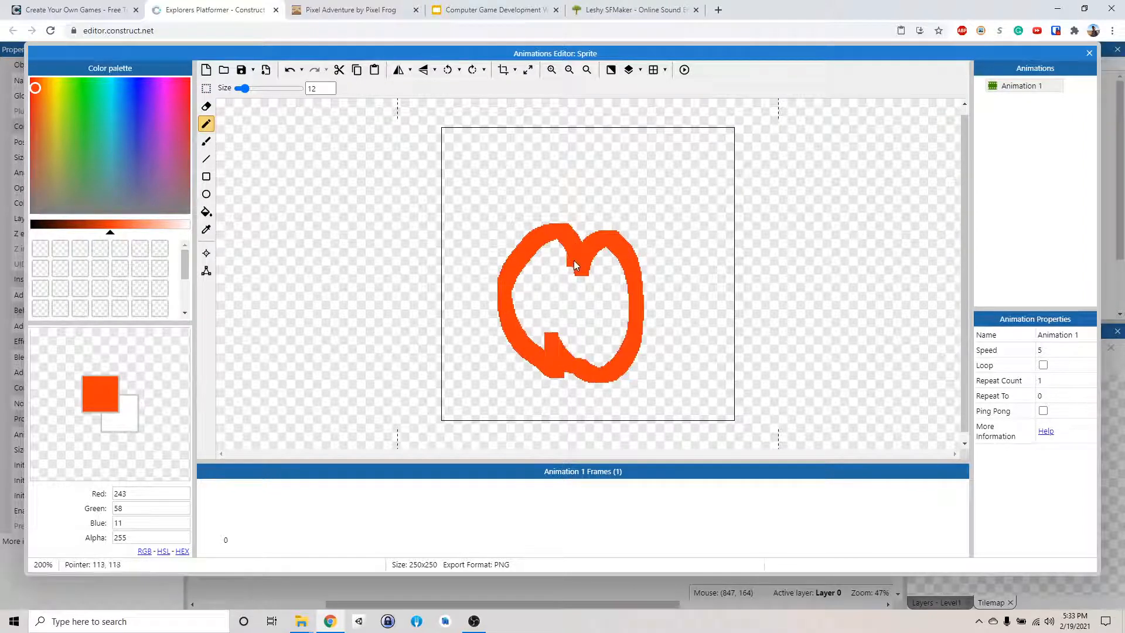
pyautogui.moveTo(571, 244); pyautogui.dragTo(567, 176)
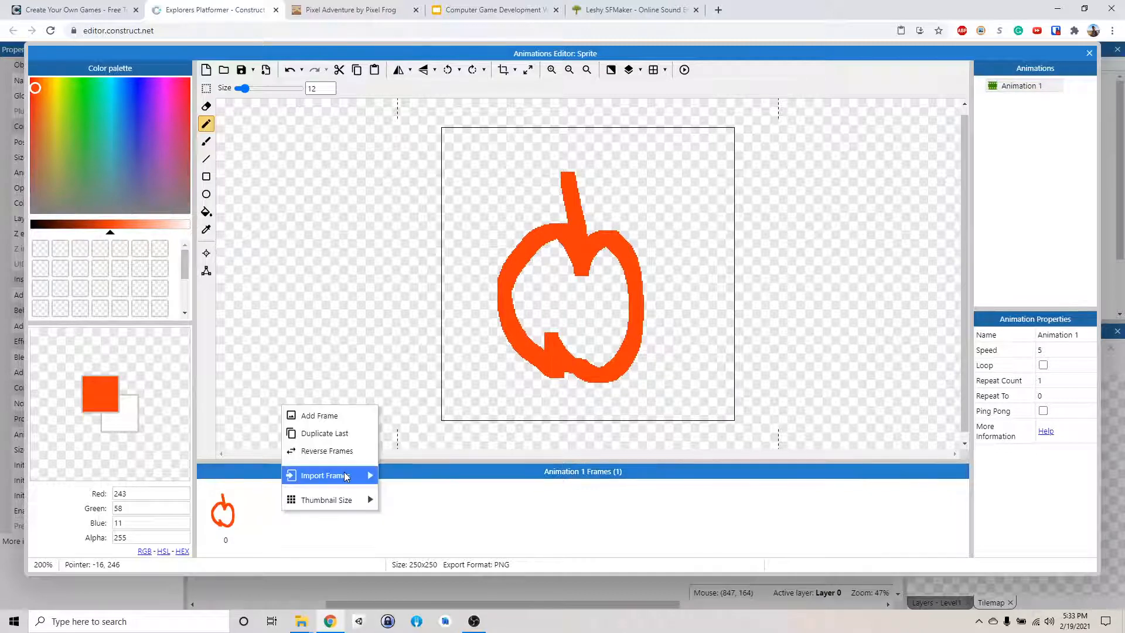
pyautogui.moveTo(323, 475)
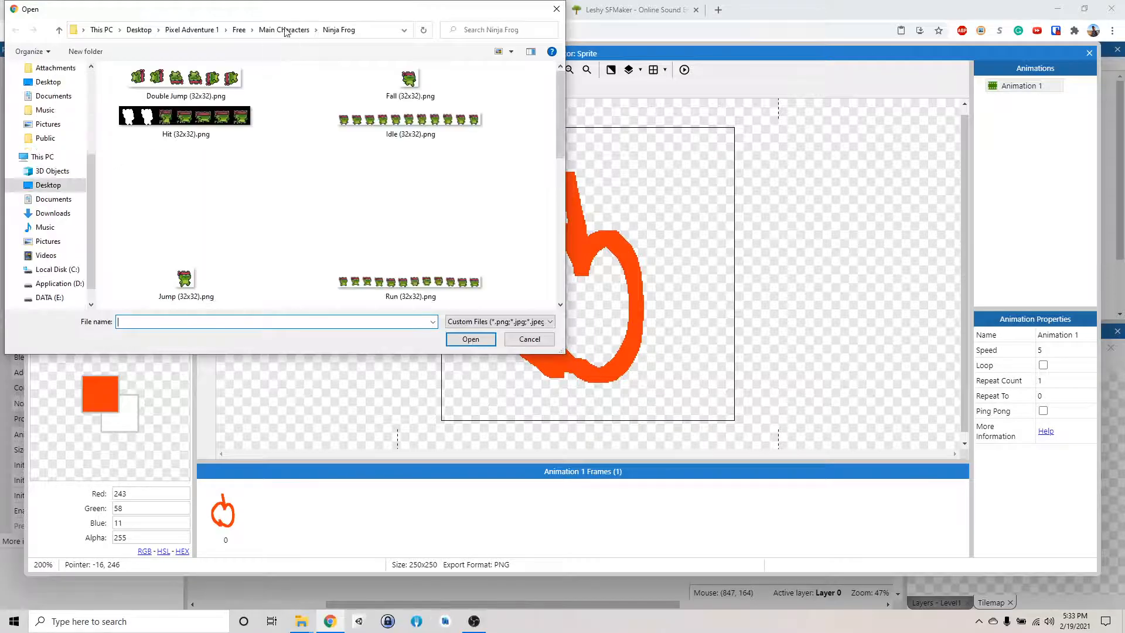
# Pick Pineapple.png from the Free > Items > Fruits folder as the sprite strip.
pyautogui.click(283, 29)
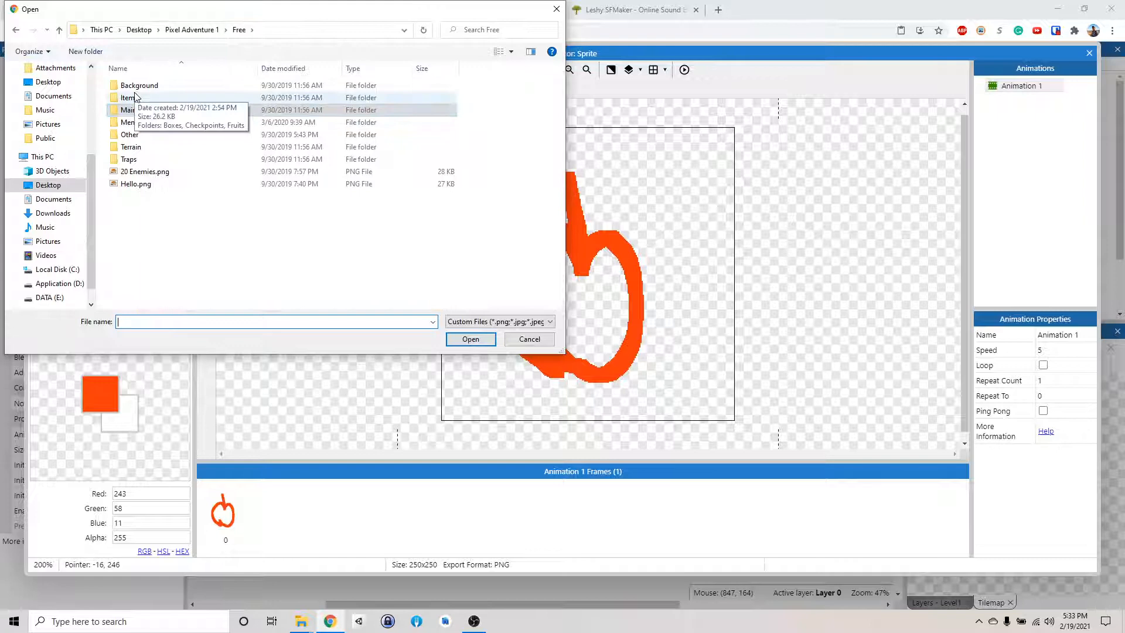
pyautogui.doubleClick(130, 98)
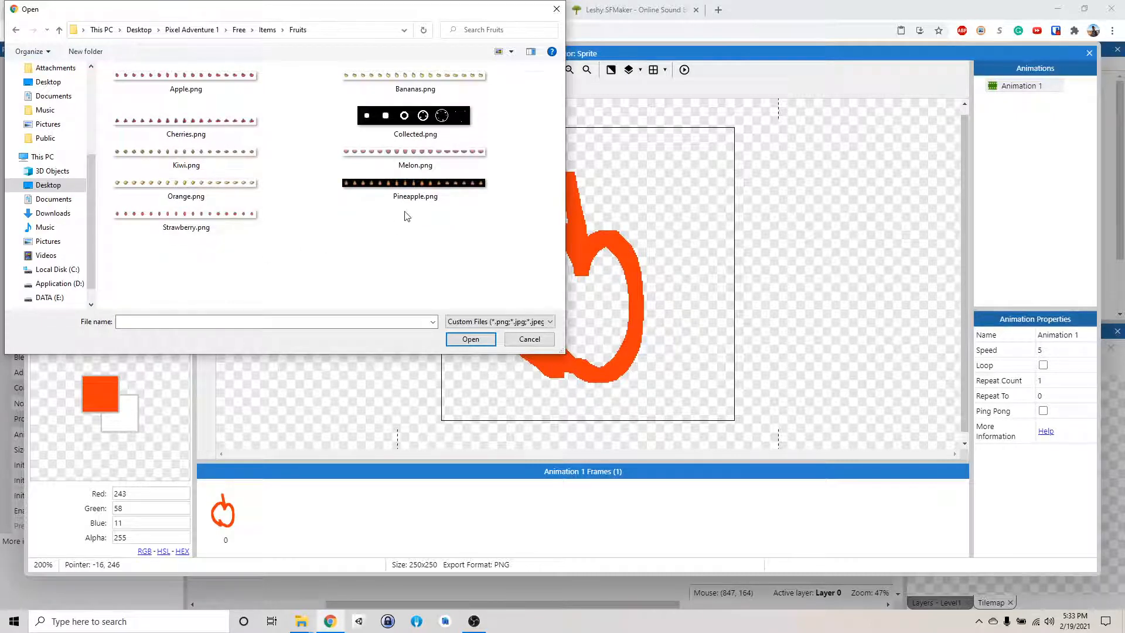
pyautogui.click(470, 339)
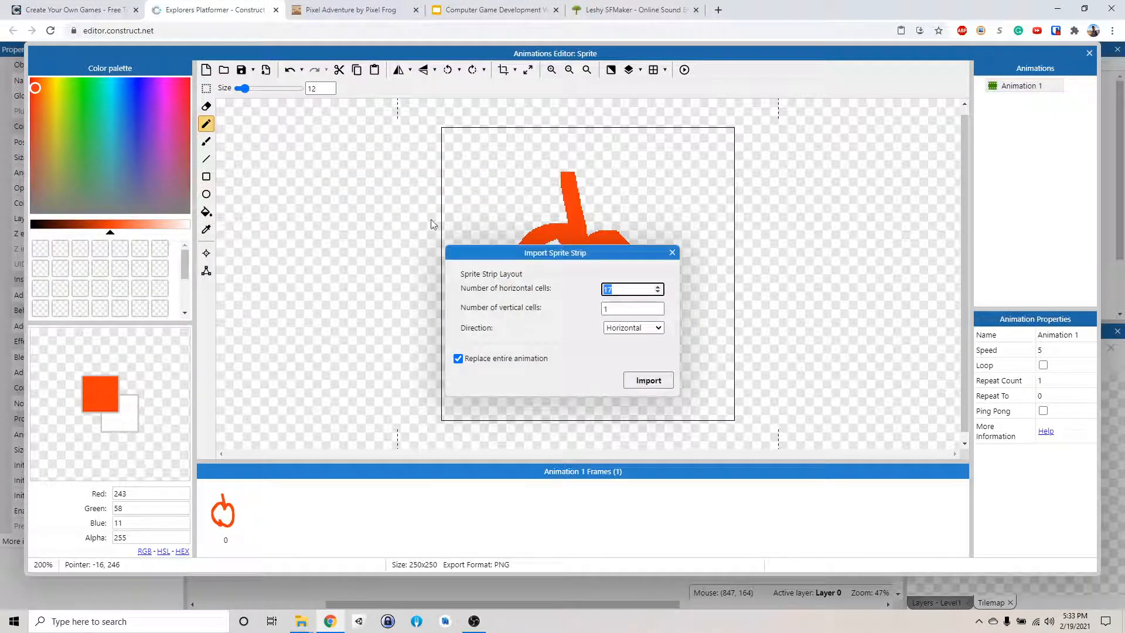
# Import the 17 pineapple frames, enable looping, and return to Level1.
pyautogui.click(647, 379)
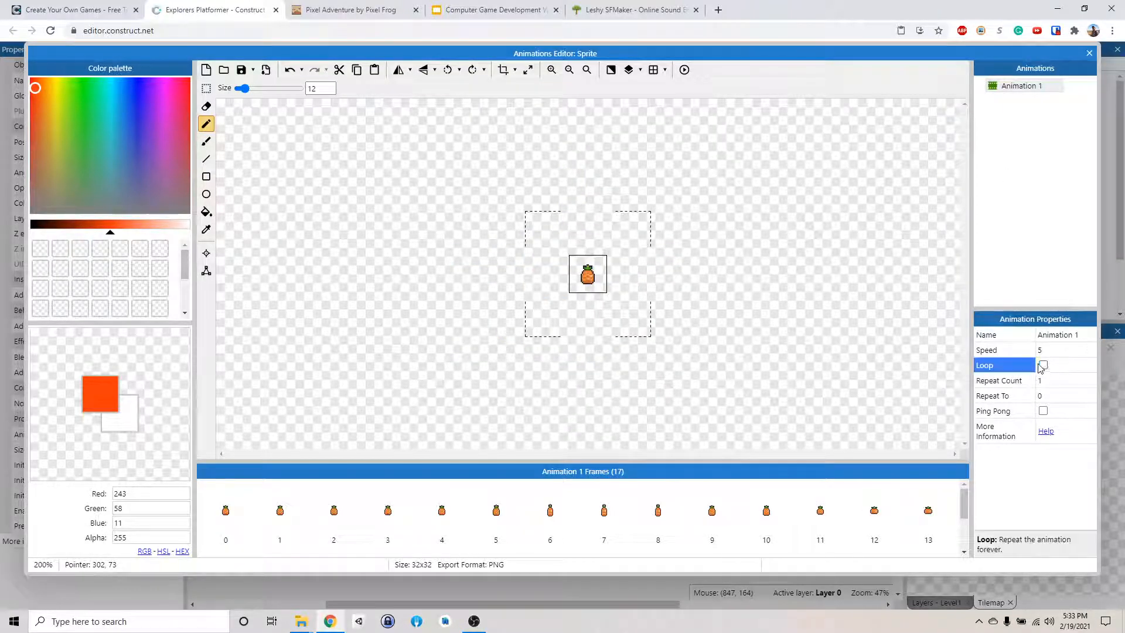
pyautogui.click(1042, 365)
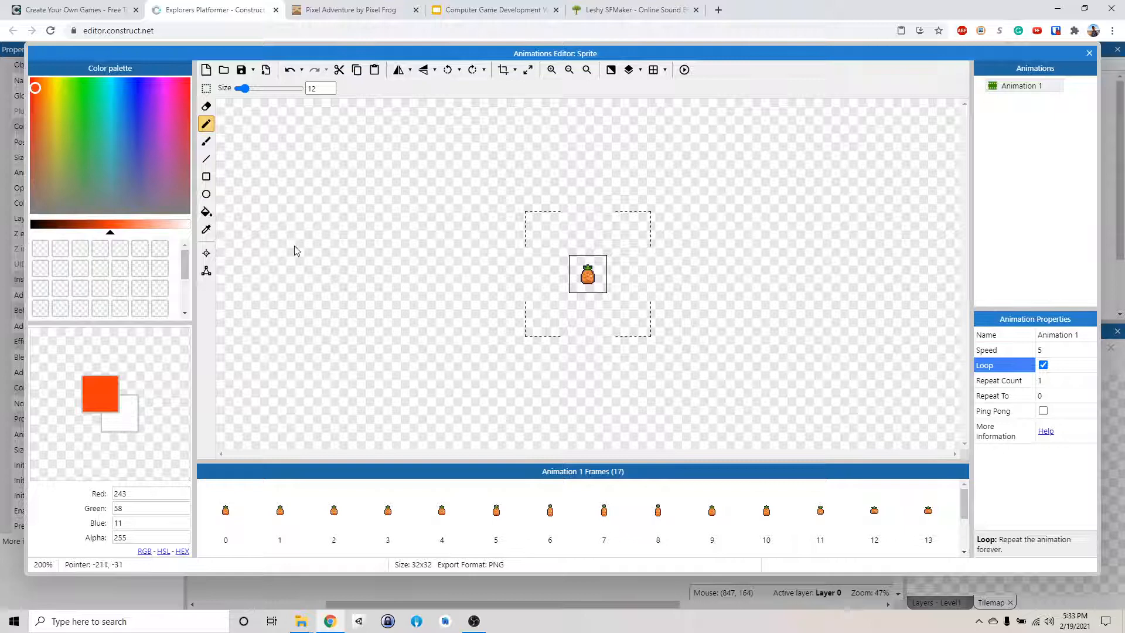
pyautogui.click(206, 271)
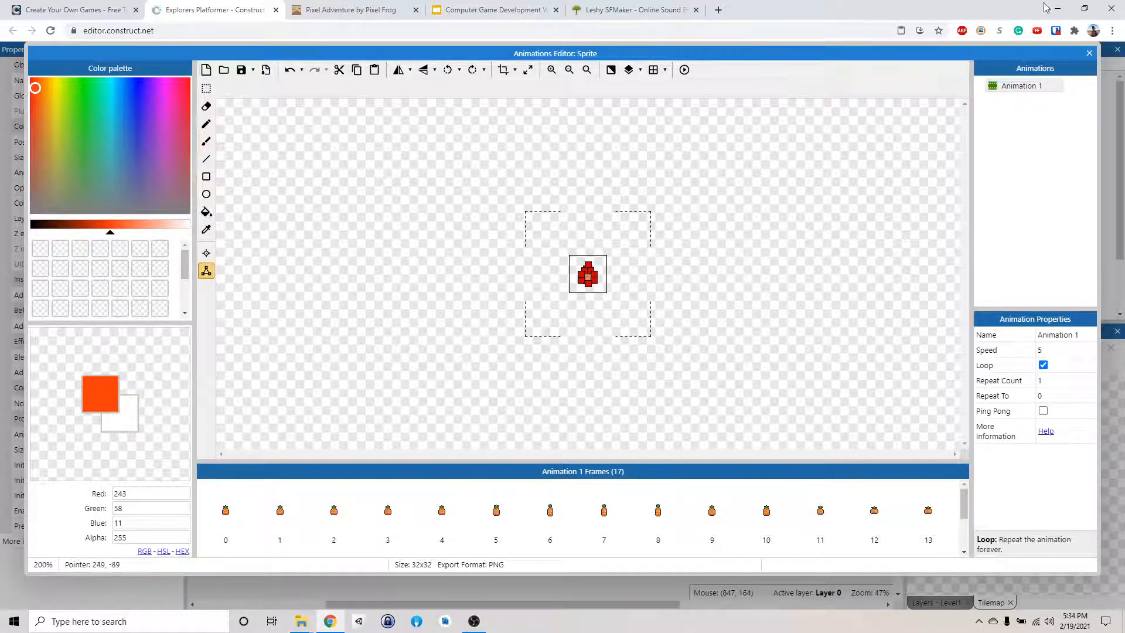
pyautogui.click(1089, 53)
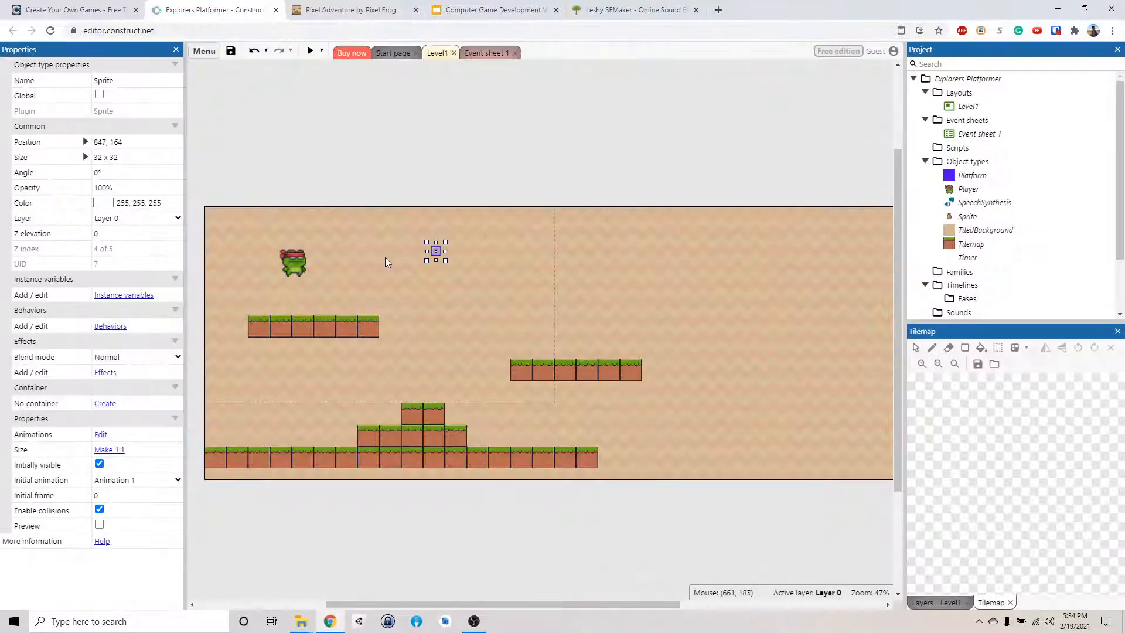
pyautogui.moveTo(449, 262)
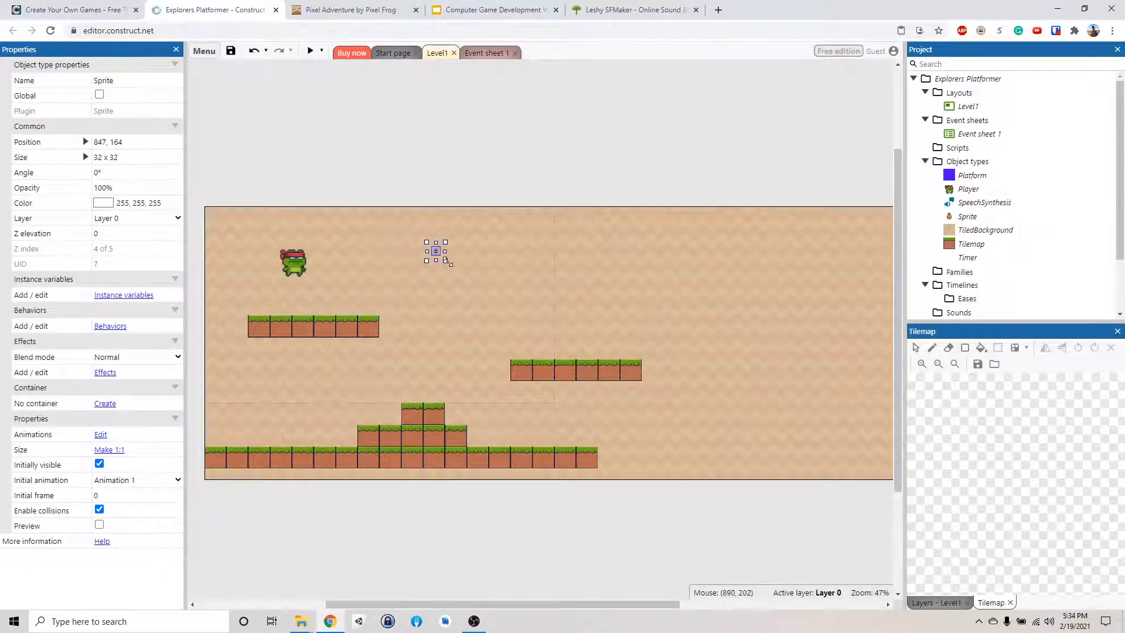
# Enlarge the sprite in the level and rename its object type to Pineapple.
pyautogui.moveTo(446, 261); pyautogui.dragTo(466, 285)
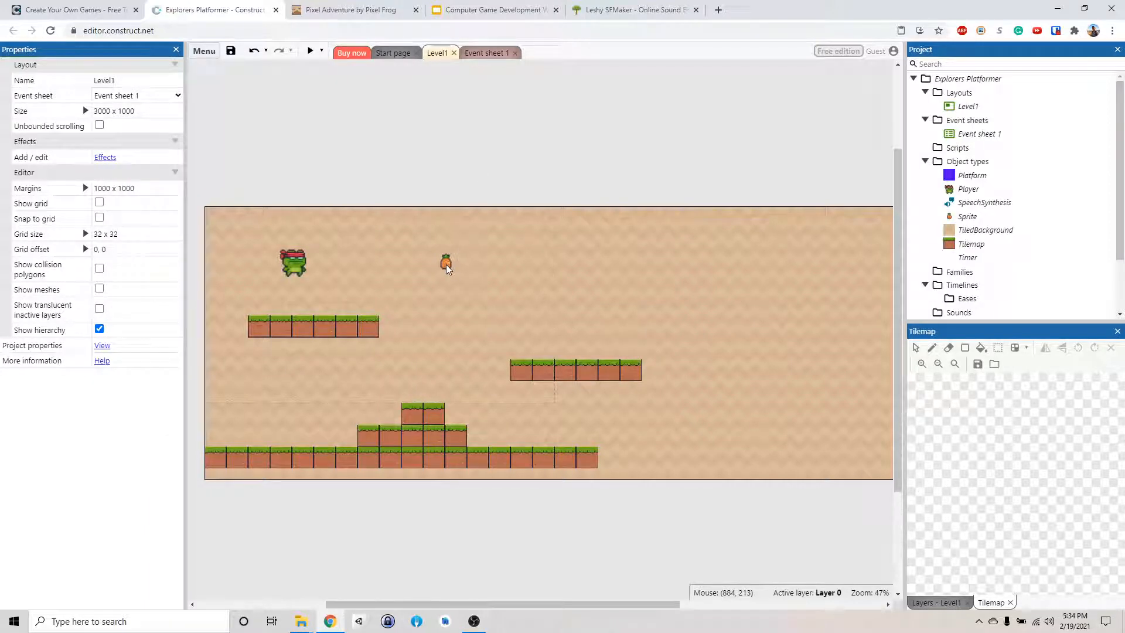
pyautogui.click(445, 260)
pyautogui.write('Pineapple')
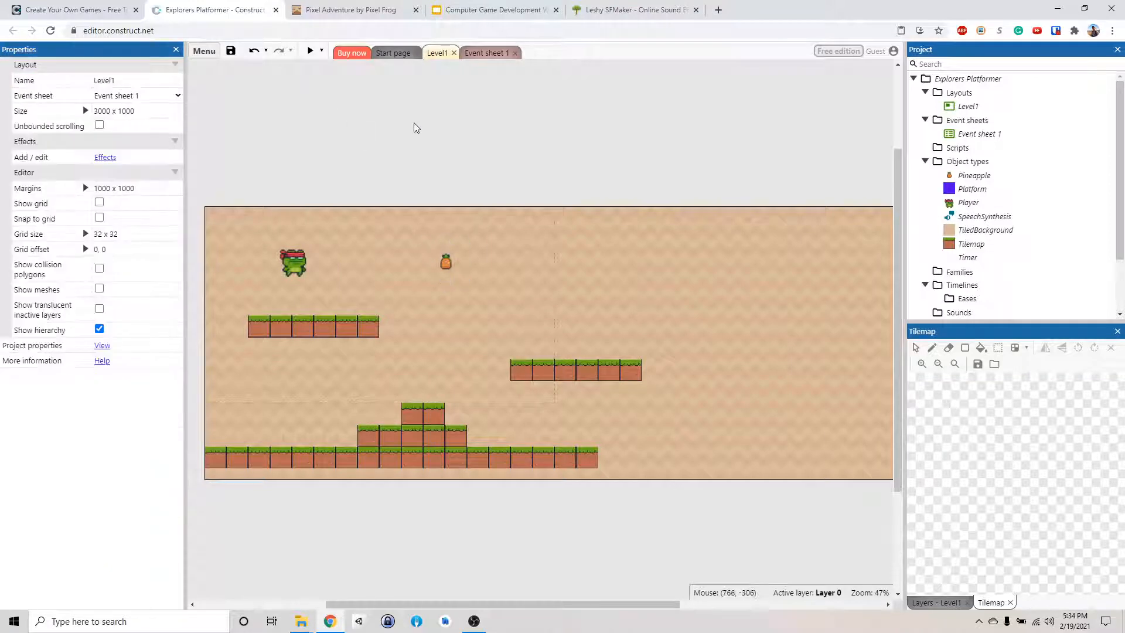
# Spread three Pineapple instances: one on the lower left ground, two on the right platform.
pyautogui.click(445, 262)
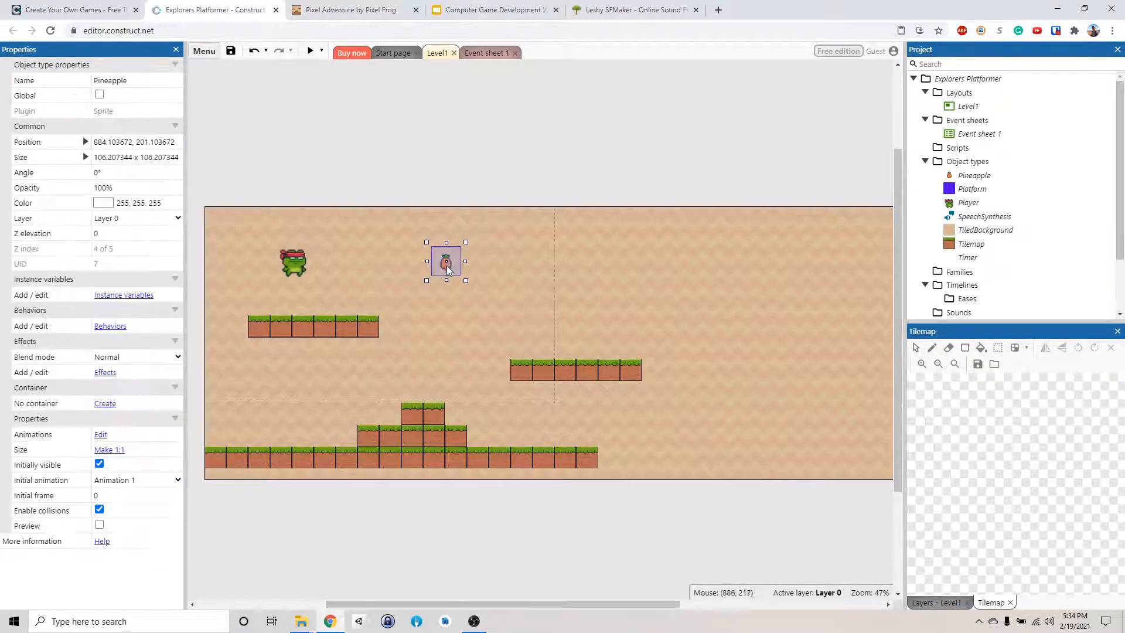
pyautogui.moveTo(445, 260); pyautogui.dragTo(430, 296)
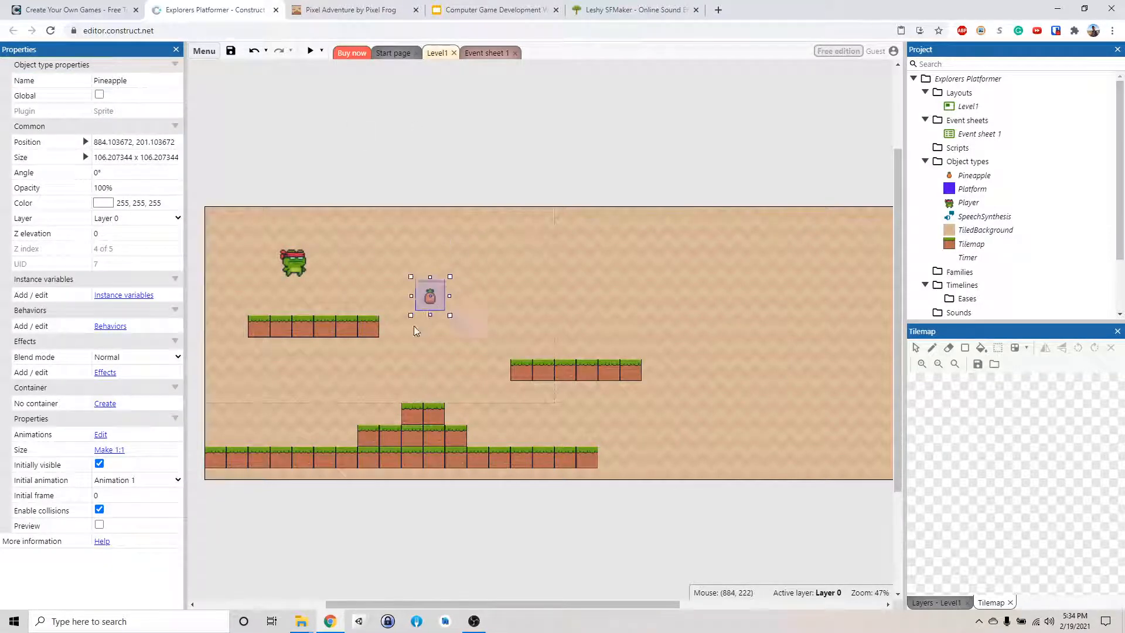
pyautogui.moveTo(430, 294); pyautogui.dragTo(266, 425)
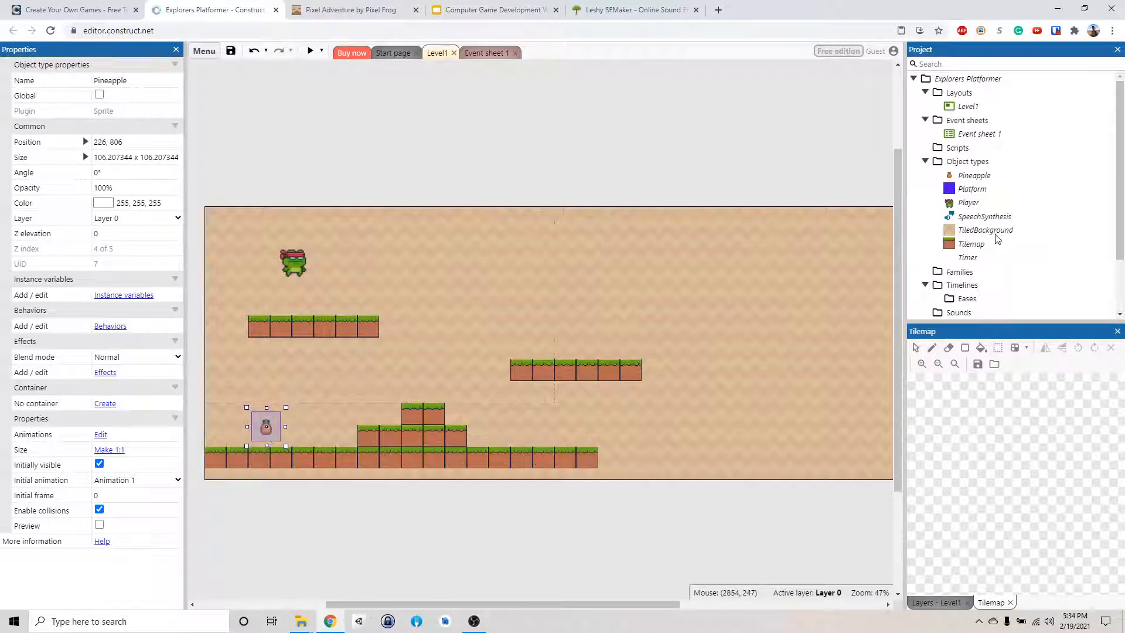
pyautogui.moveTo(266, 426); pyautogui.dragTo(585, 305)
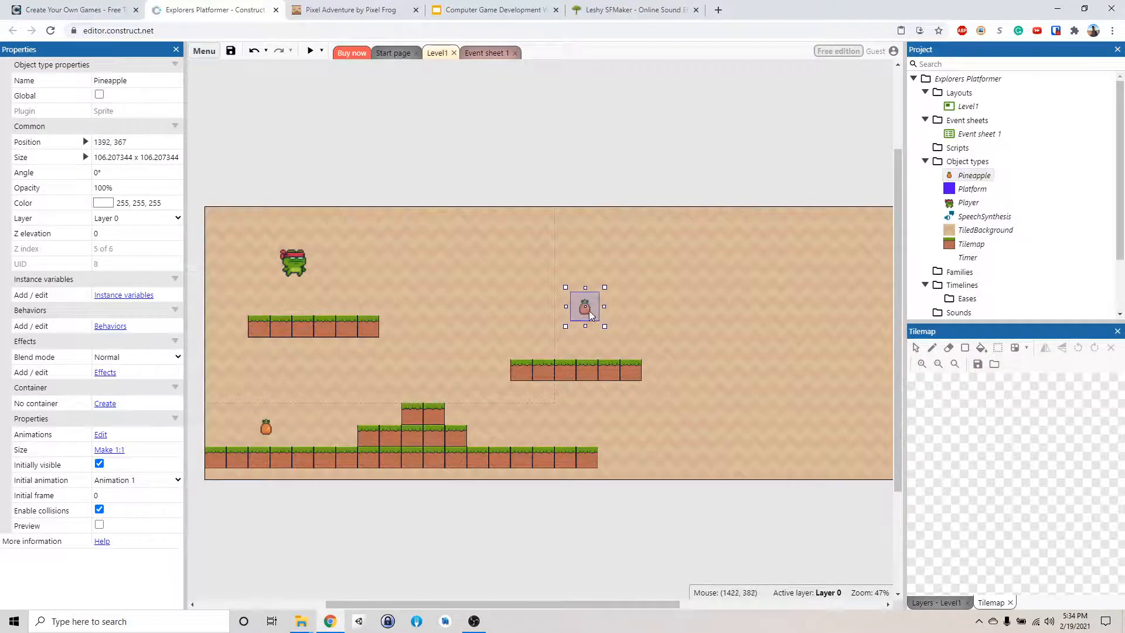
pyautogui.moveTo(585, 306); pyautogui.dragTo(615, 335)
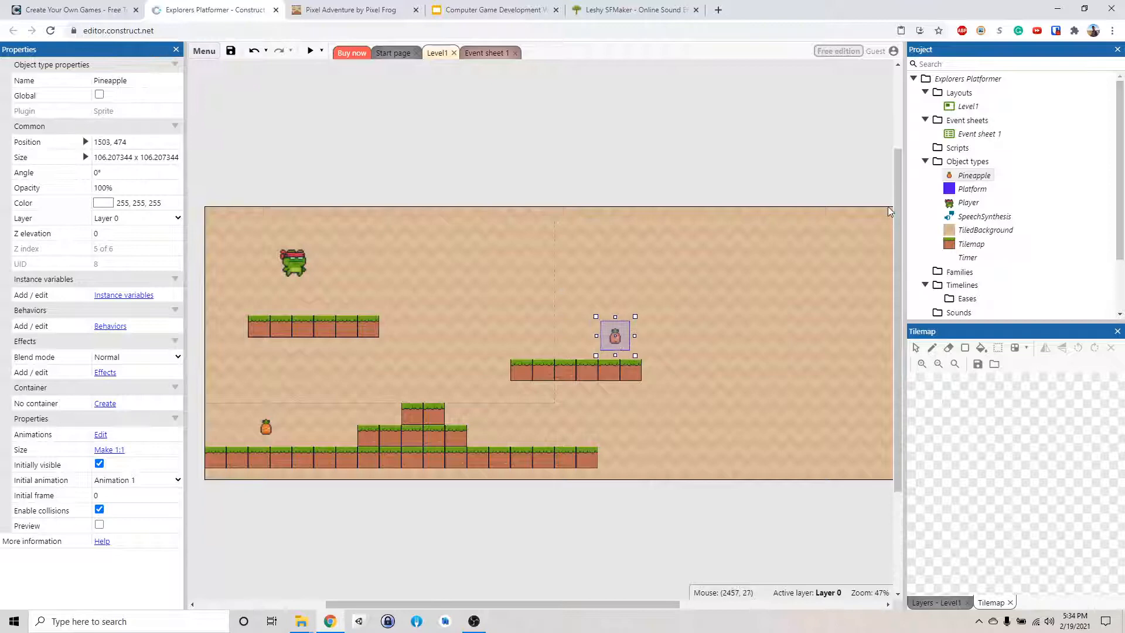
pyautogui.moveTo(612, 336); pyautogui.dragTo(569, 269)
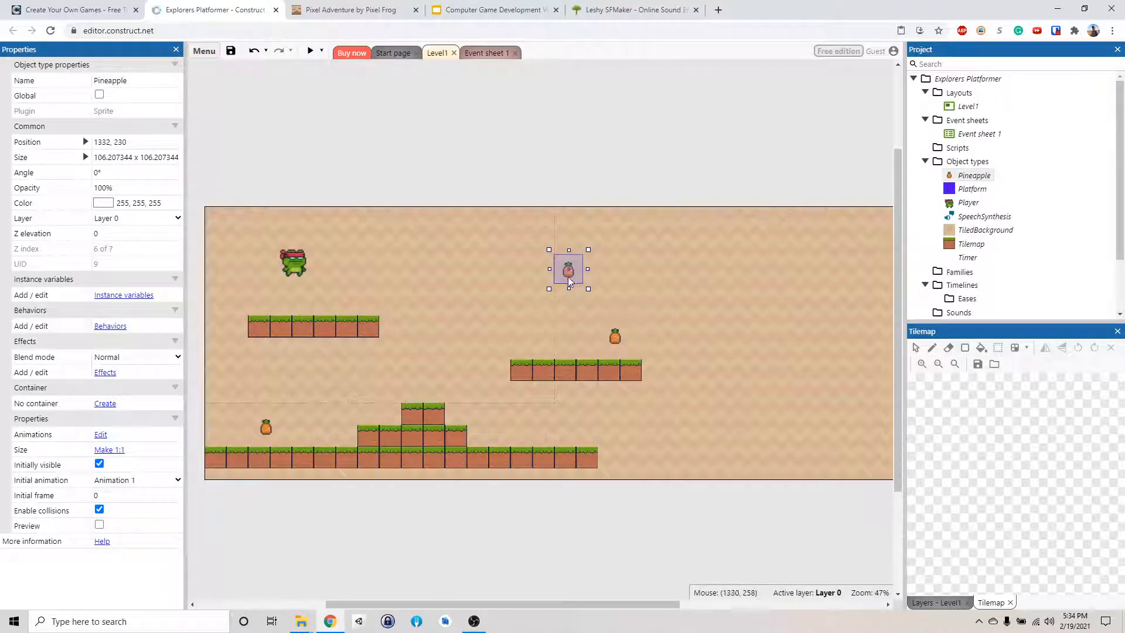
pyautogui.moveTo(568, 270); pyautogui.dragTo(532, 341)
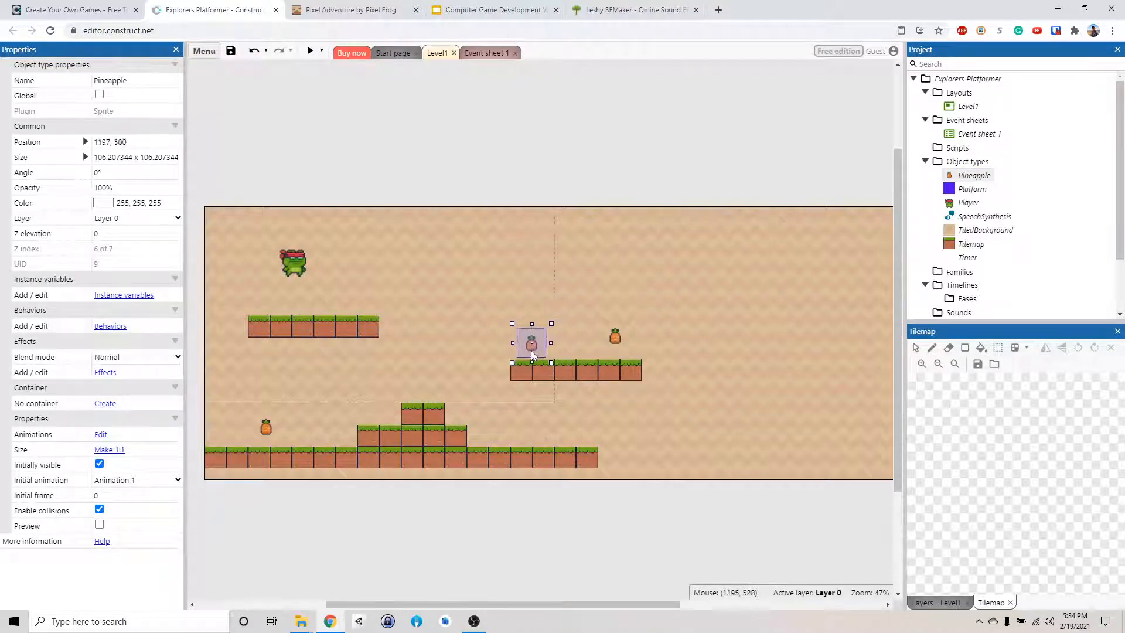
pyautogui.moveTo(531, 342); pyautogui.dragTo(615, 342)
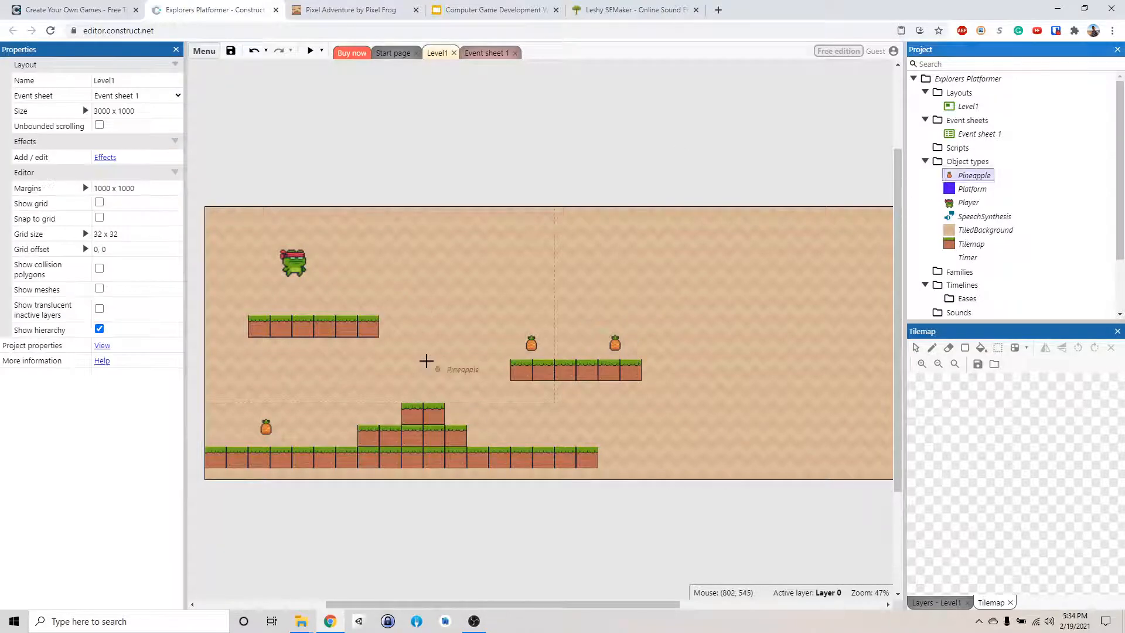
# Preview the level, then return to Event sheet 1 with its three events.
pyautogui.click(424, 384)
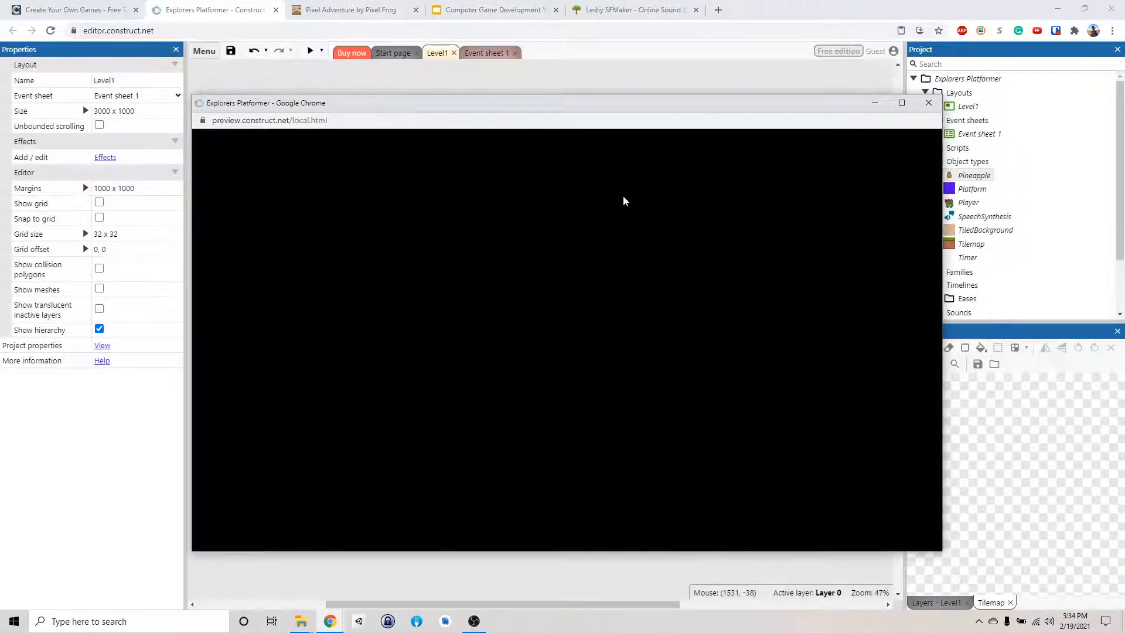
pyautogui.click(309, 50)
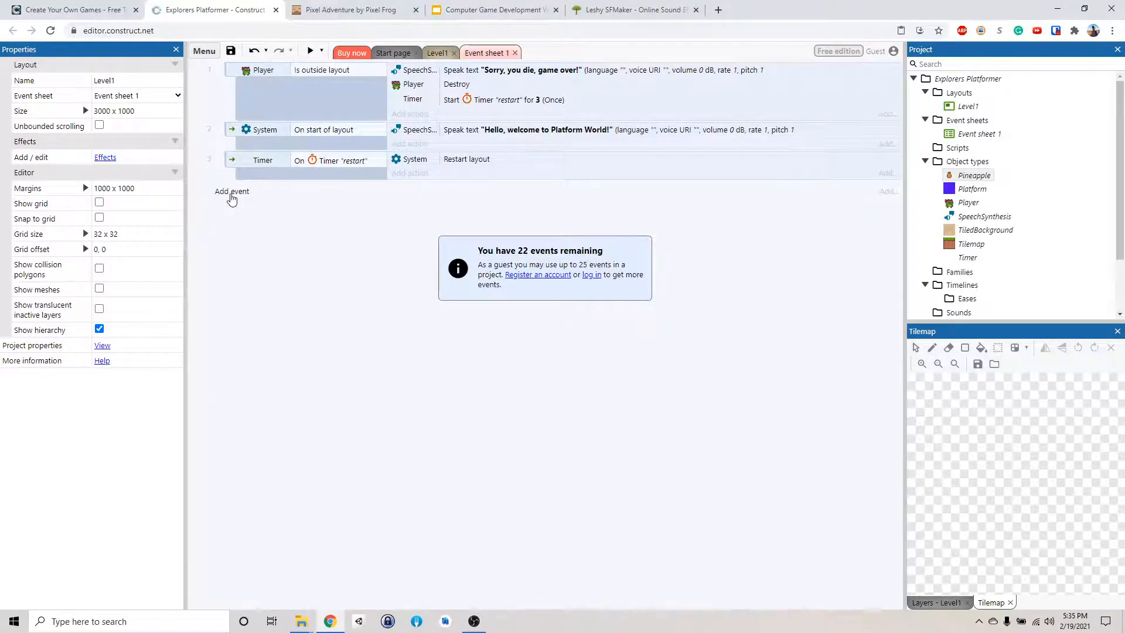
# Add the condition Pineapple on collision with Player as a new event.
pyautogui.click(231, 191)
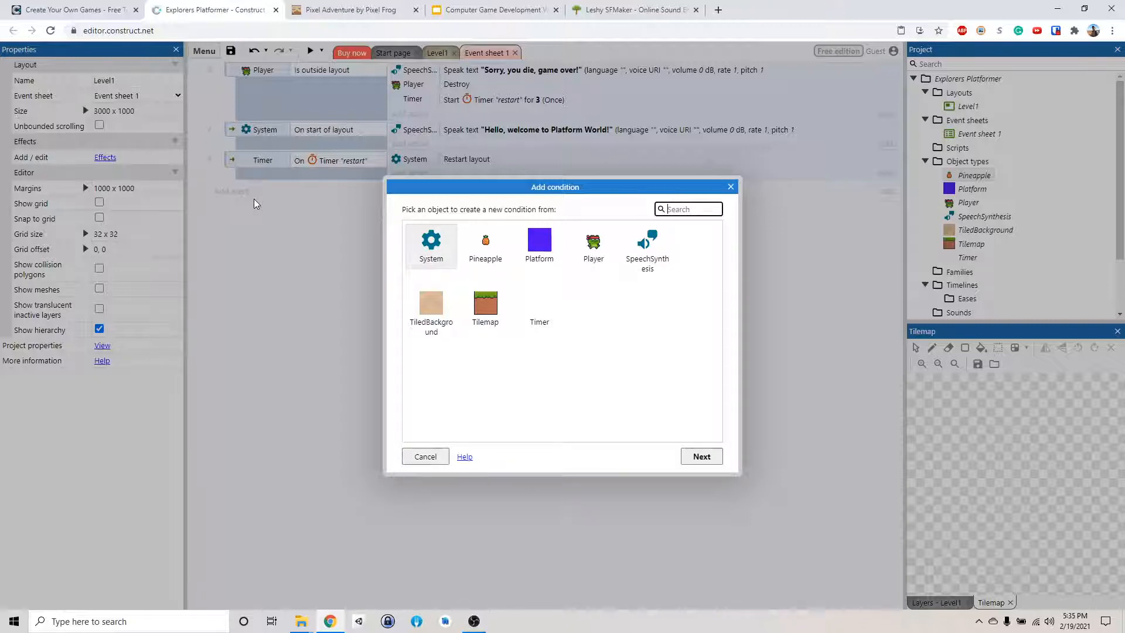
pyautogui.moveTo(506, 240)
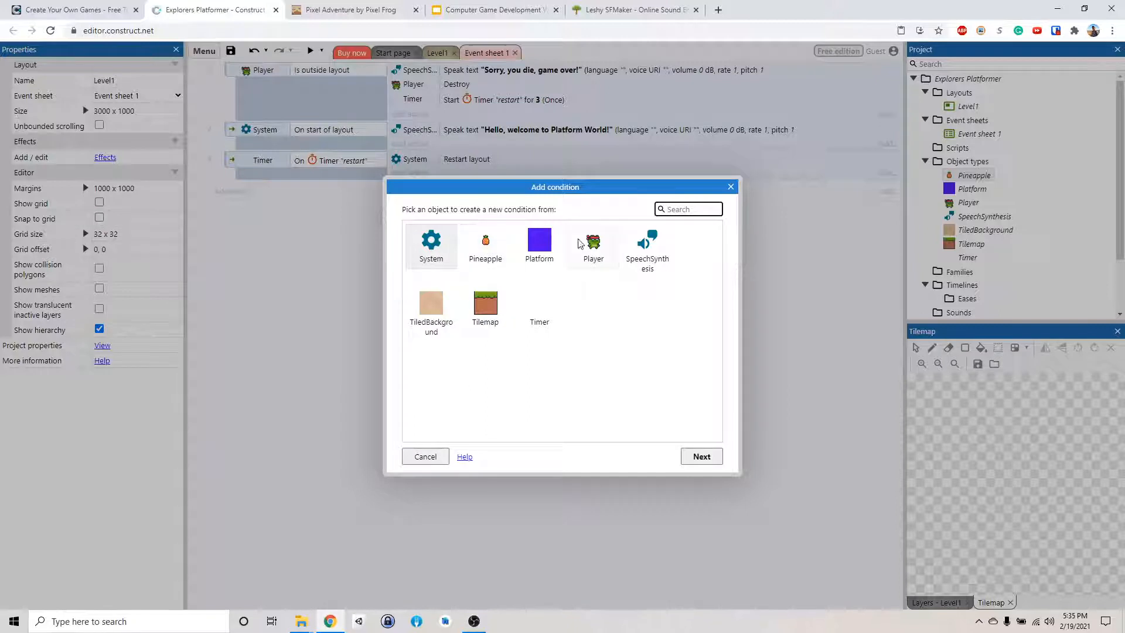
pyautogui.moveTo(511, 241)
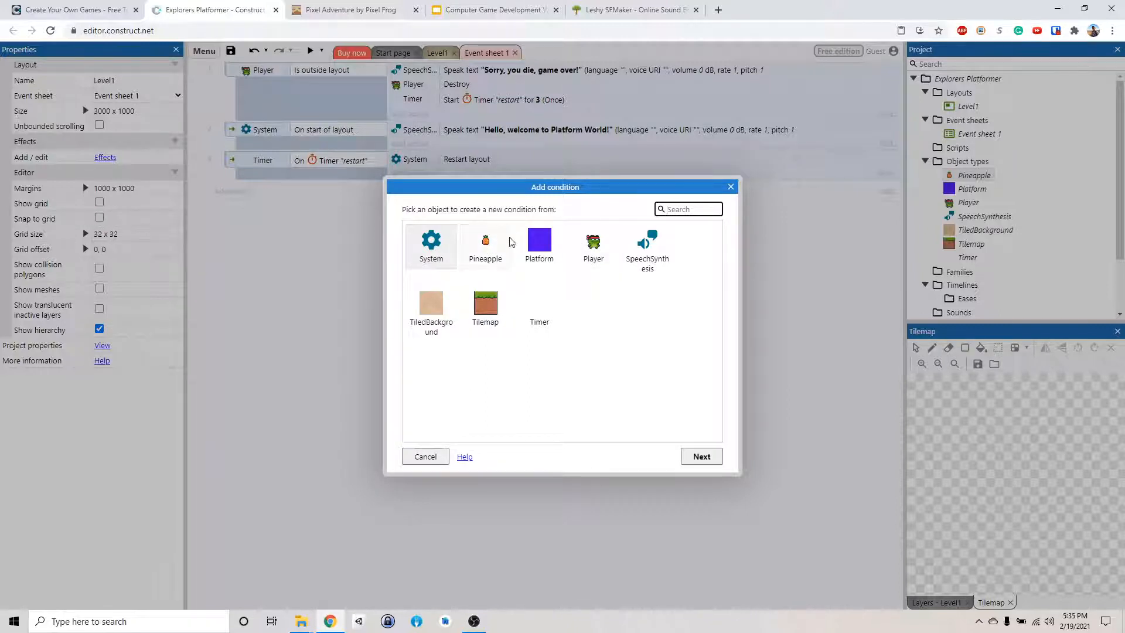
pyautogui.click(485, 243)
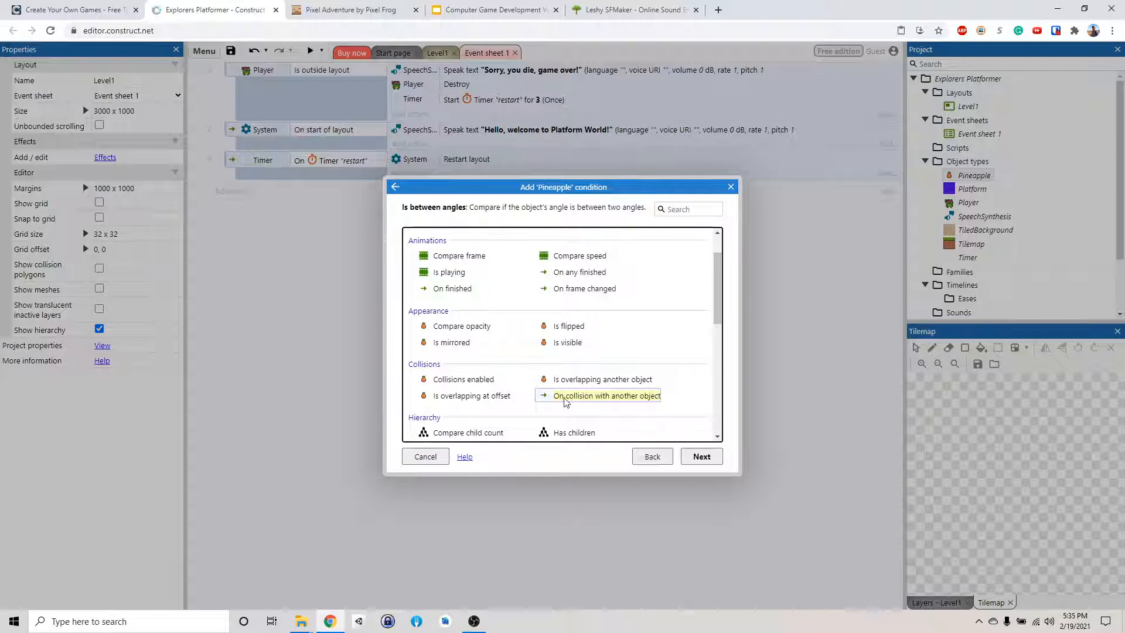
pyautogui.click(606, 395)
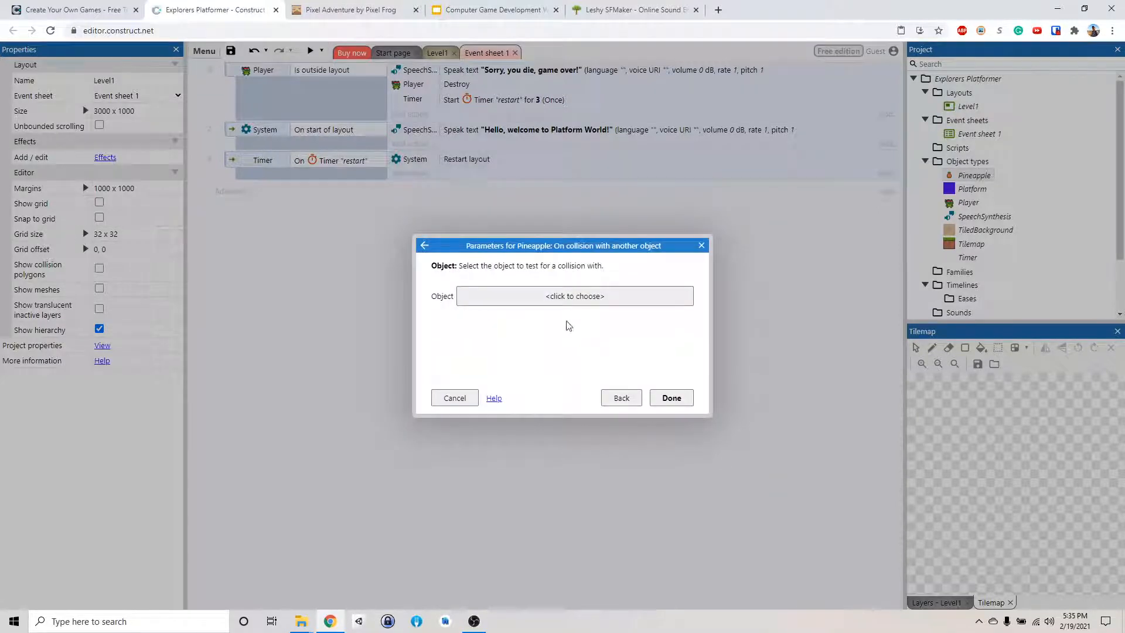
pyautogui.click(575, 296)
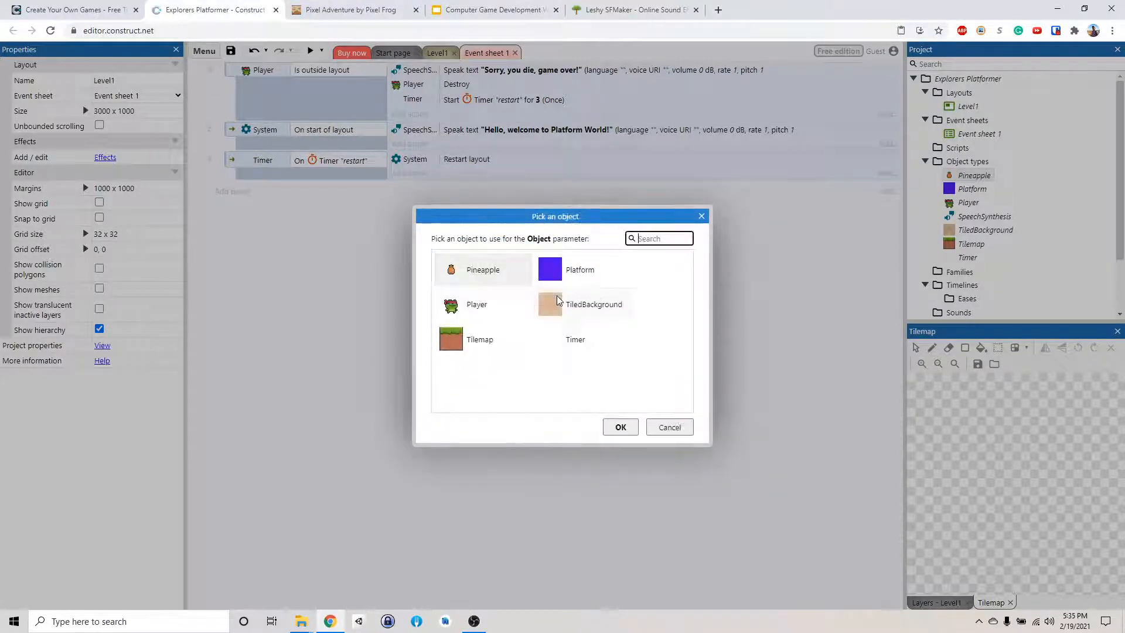
pyautogui.click(476, 304)
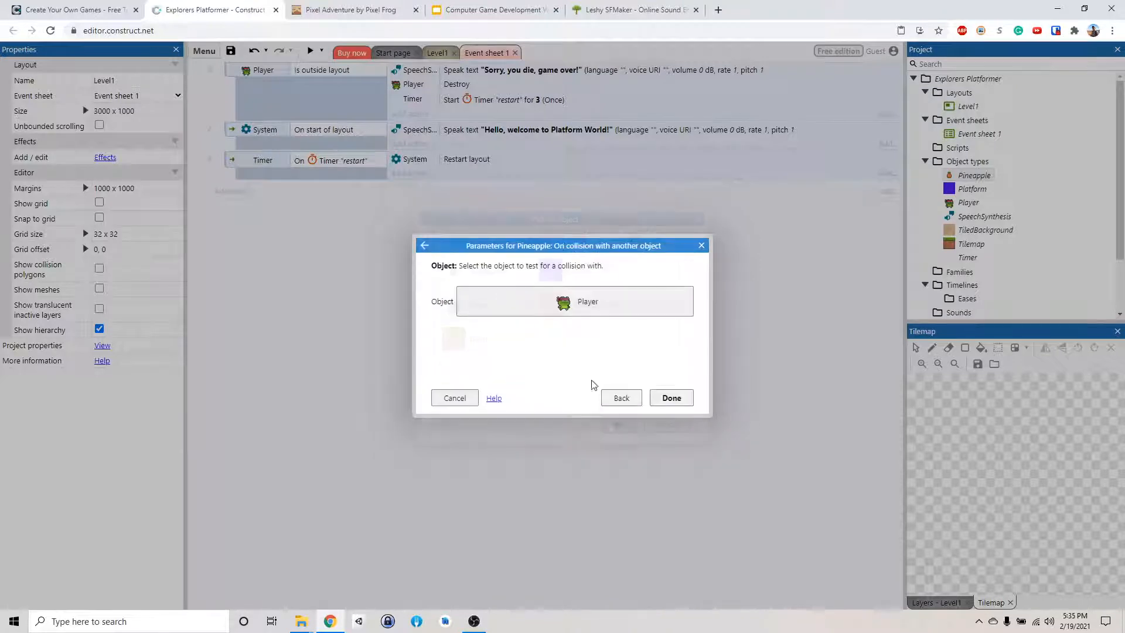
pyautogui.click(670, 398)
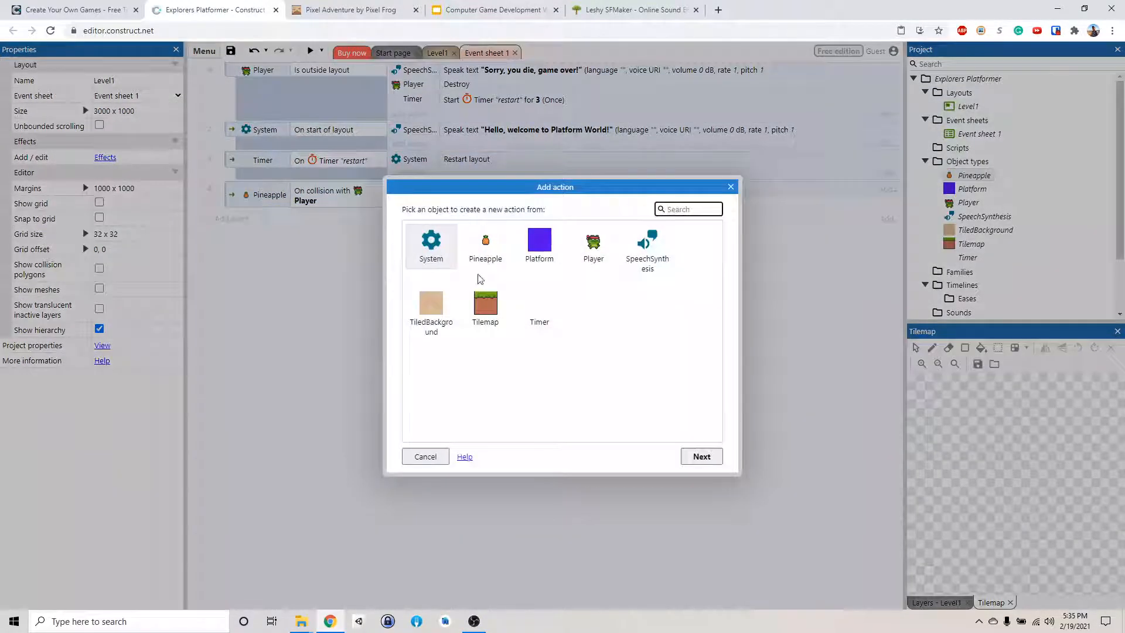
# Give the event a Pineapple Destroy action.
pyautogui.click(485, 243)
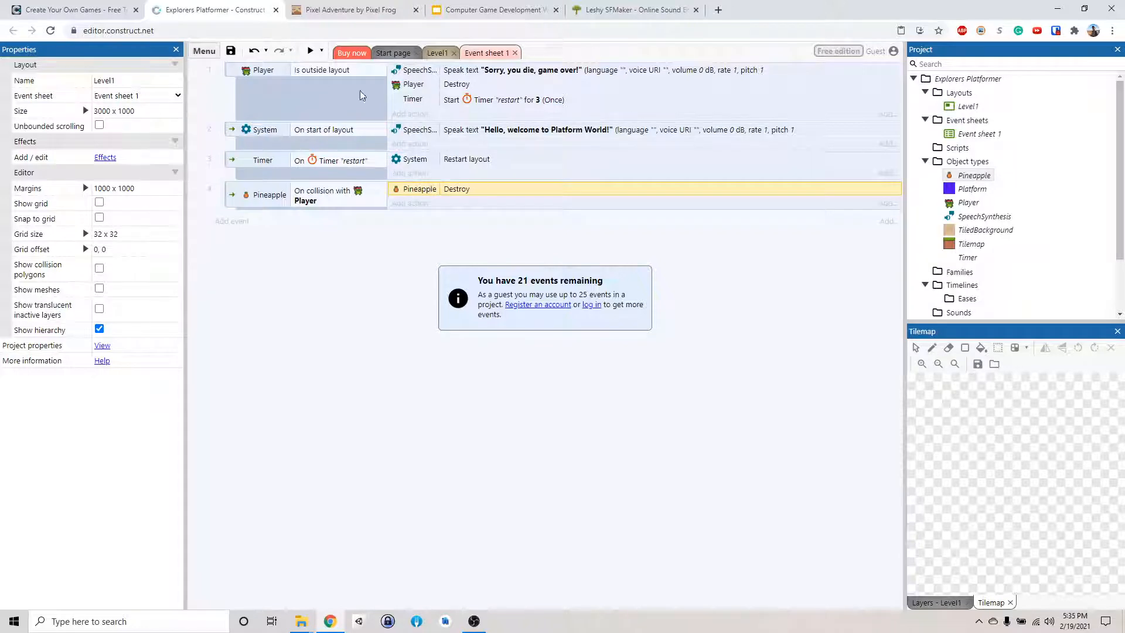
# Launch the game preview to test the pineapple collision event.
pyautogui.click(309, 51)
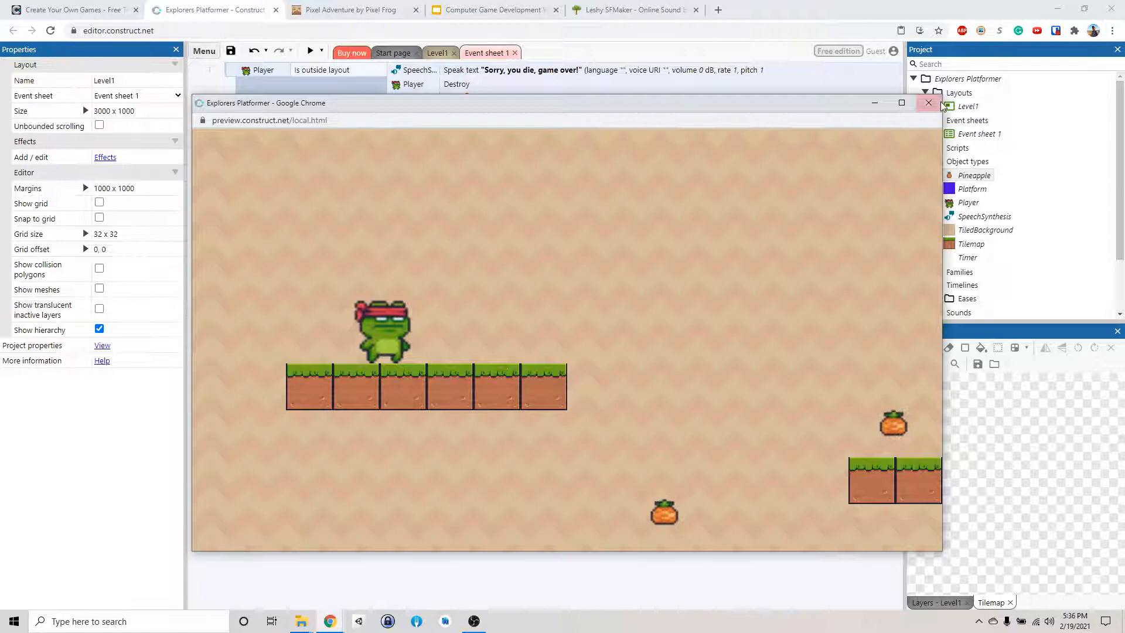
# Add a Speech Synthesis action to the pineapple event saying "Good job, you ate an pineapple!".
pyautogui.click(929, 103)
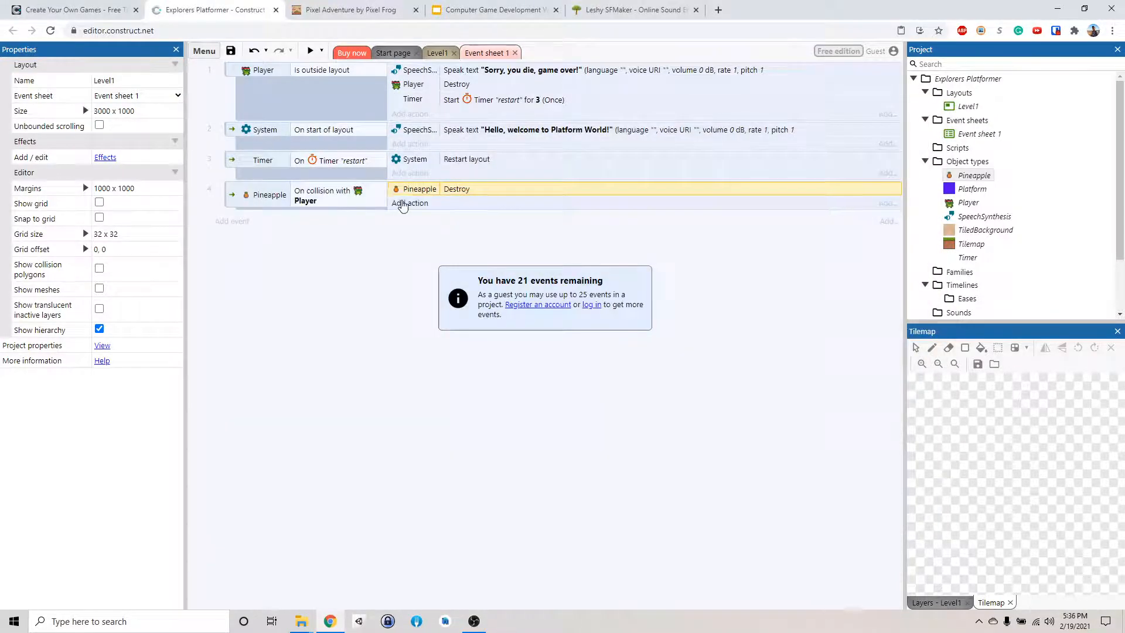
pyautogui.click(411, 203)
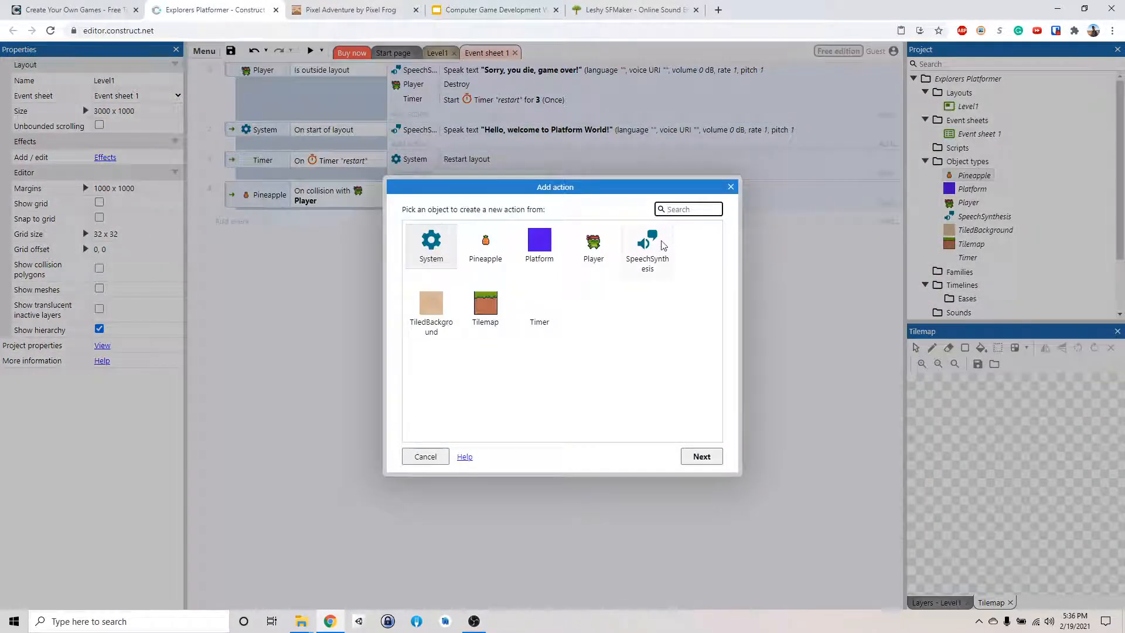
pyautogui.click(646, 246)
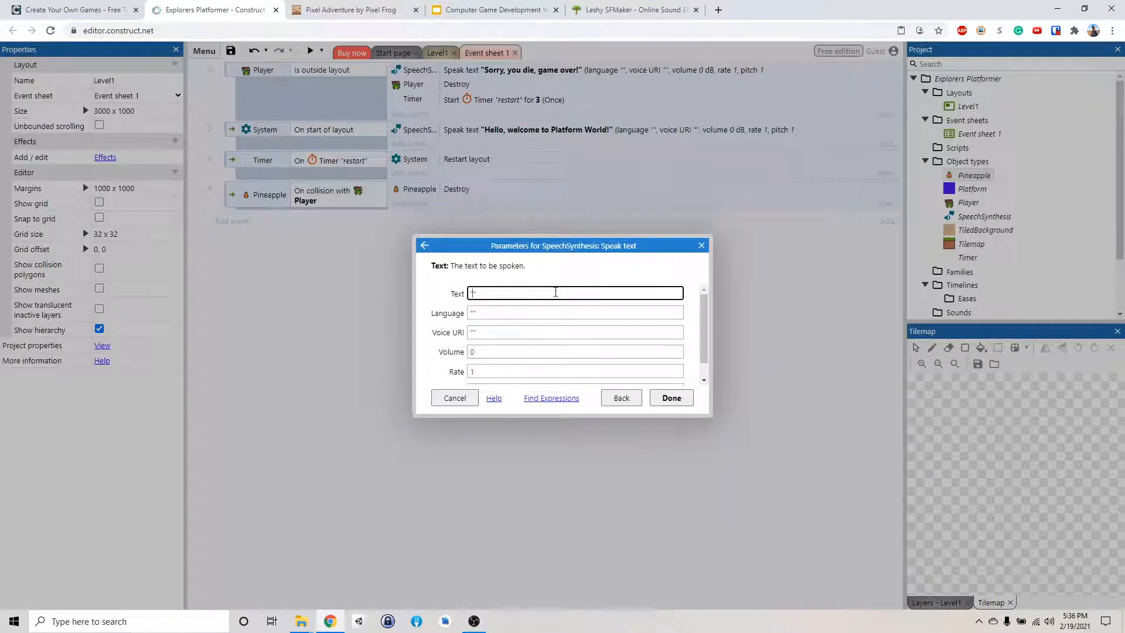
pyautogui.write('"Good job, you"')
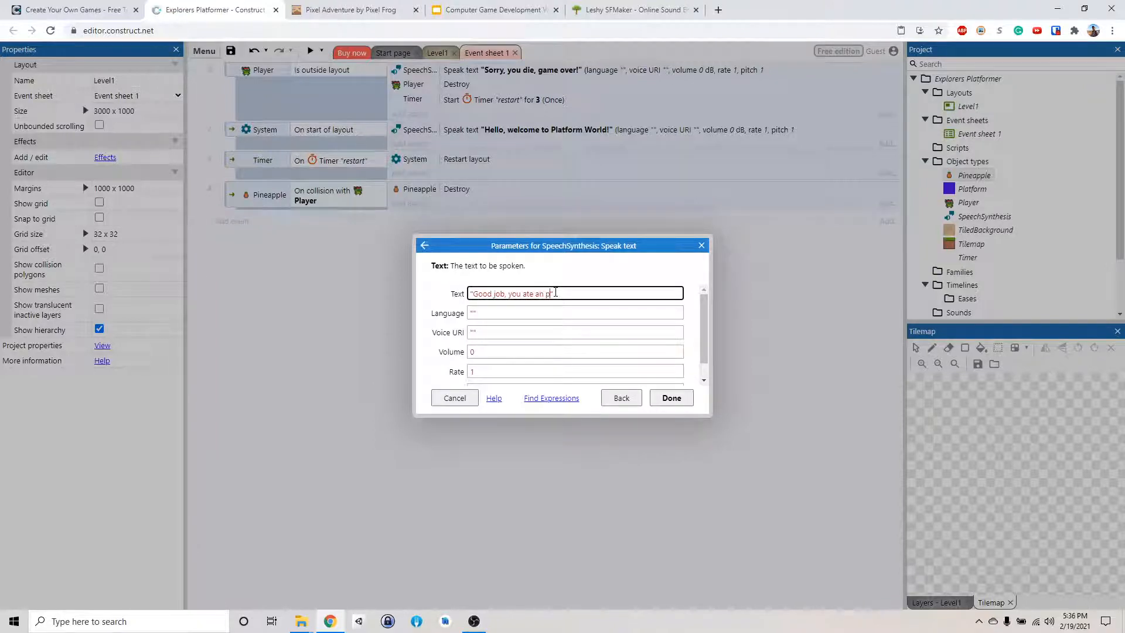
pyautogui.write('ineapple')
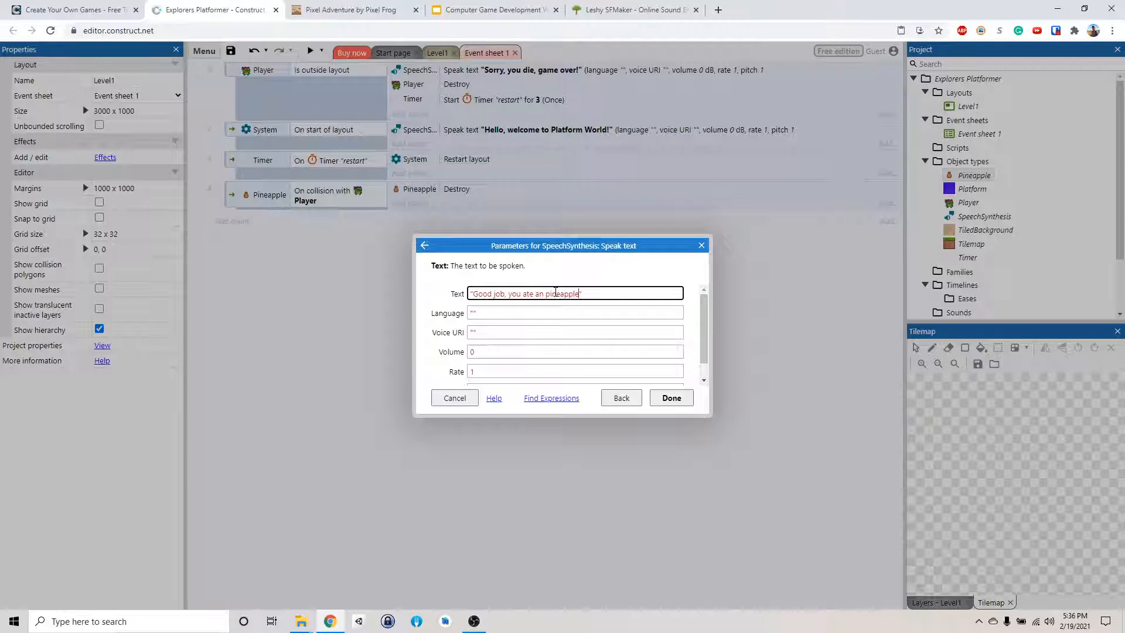
pyautogui.click(670, 398)
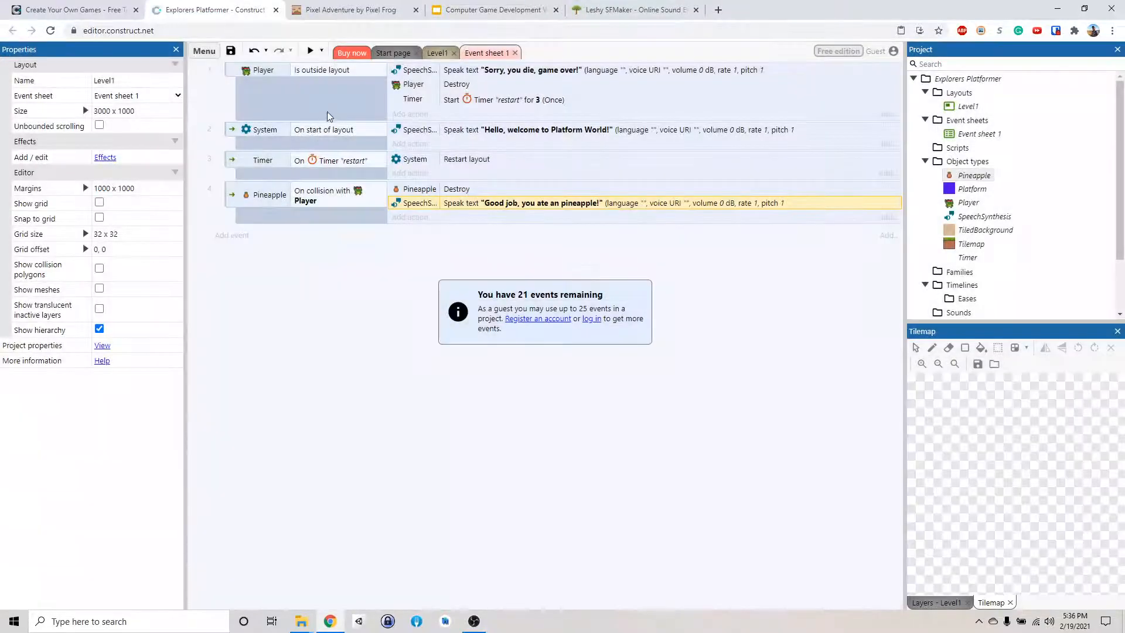
# Launch and focus the game preview to play the level with the frog.
pyautogui.click(310, 50)
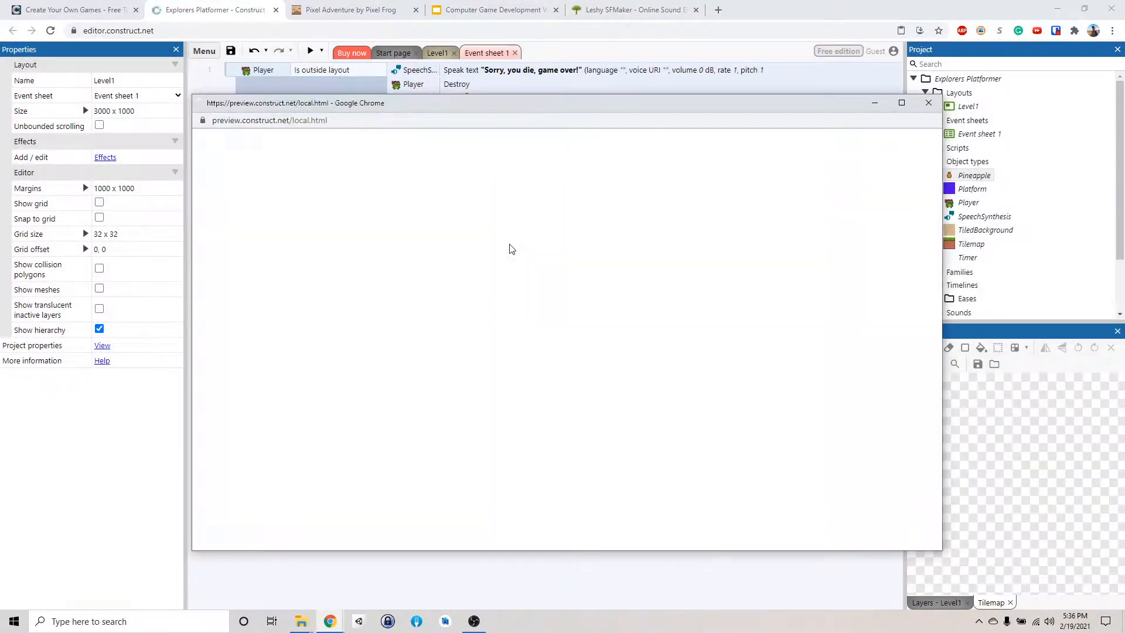
pyautogui.click(309, 50)
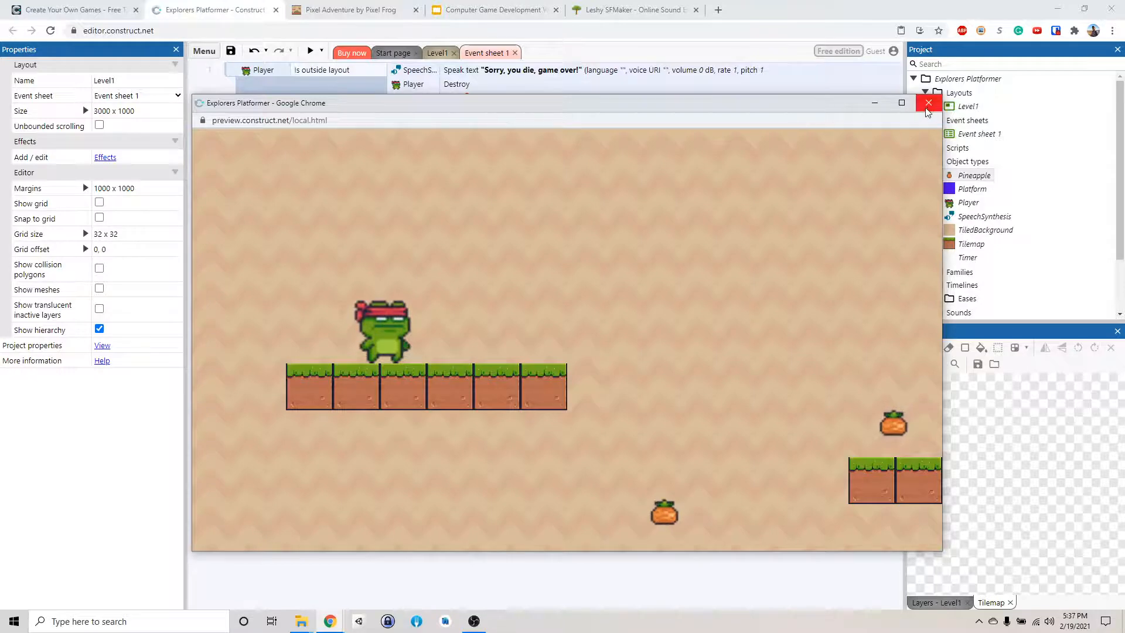
# Close the preview and return to Event sheet 1 with its four events.
pyautogui.click(928, 103)
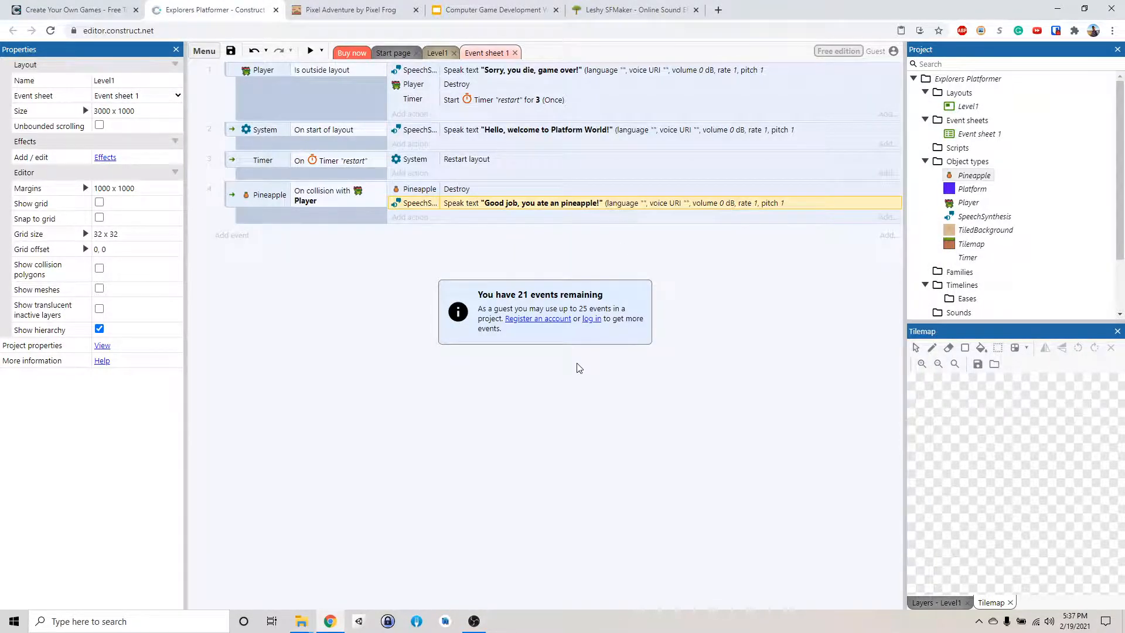
pyautogui.moveTo(485, 581)
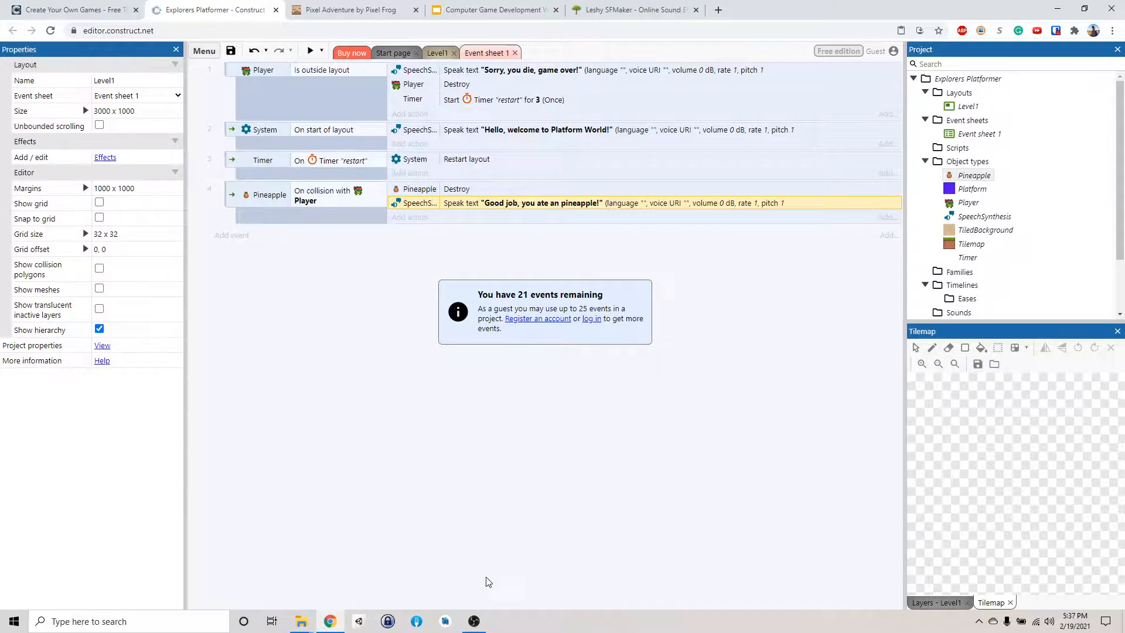